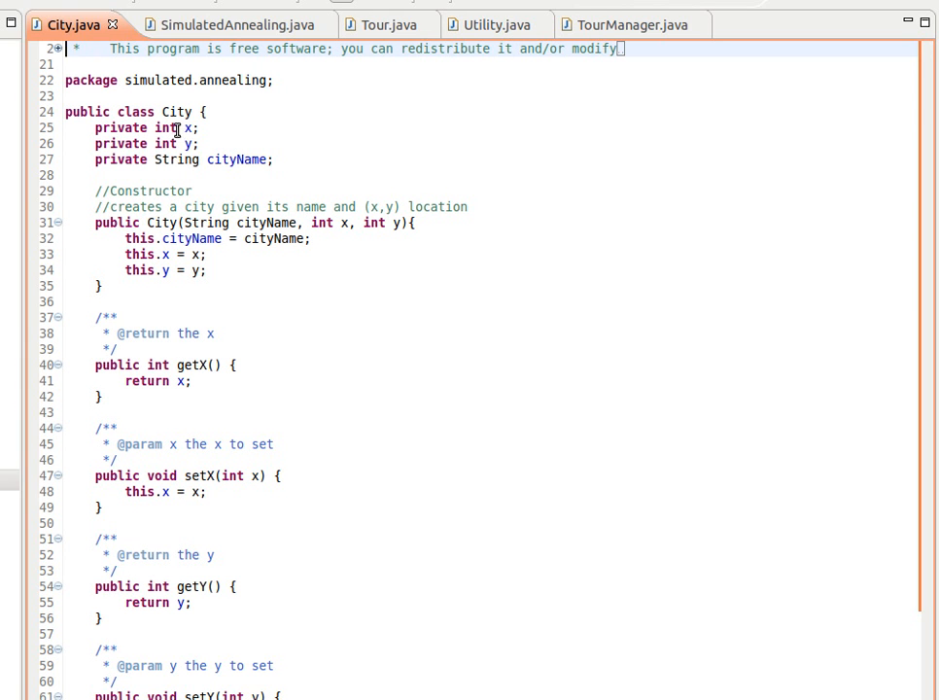
{"action": "mouse_move", "coordinate": [190, 127]}
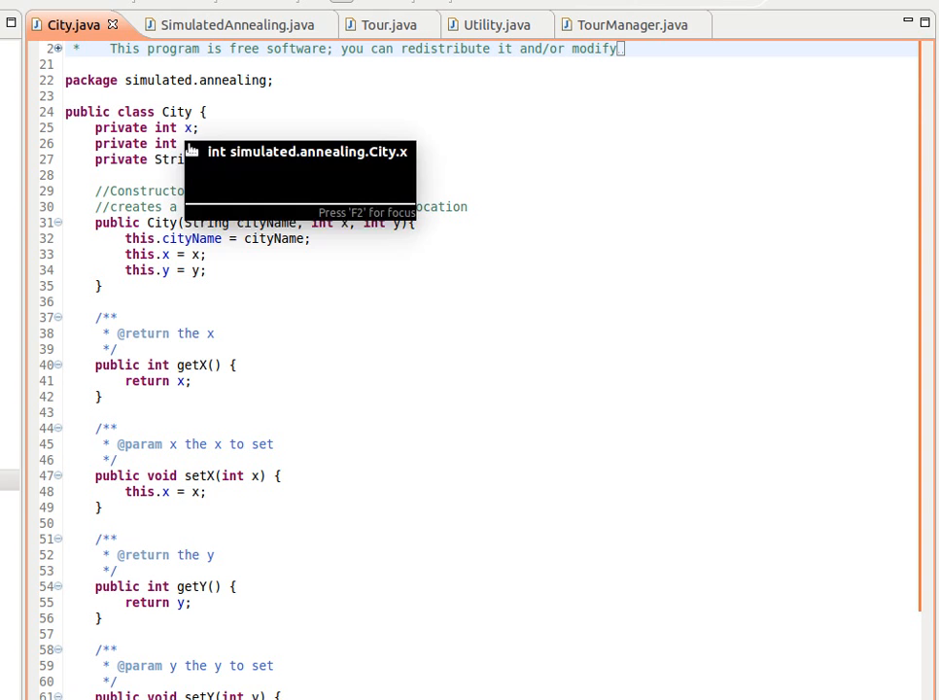
{"action": "mouse_move", "coordinate": [186, 127]}
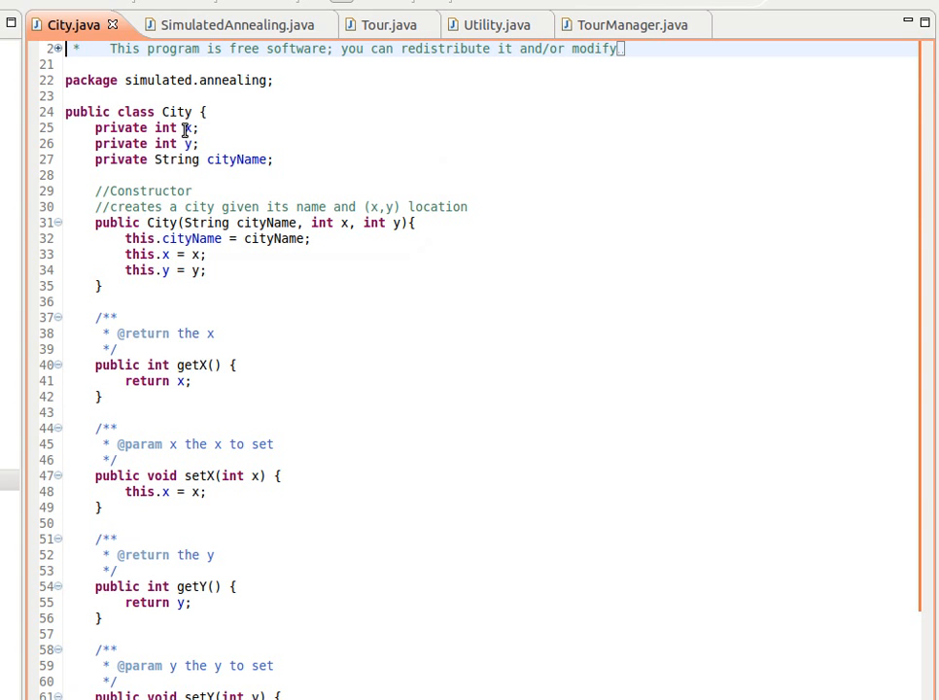
{"action": "mouse_move", "coordinate": [180, 143]}
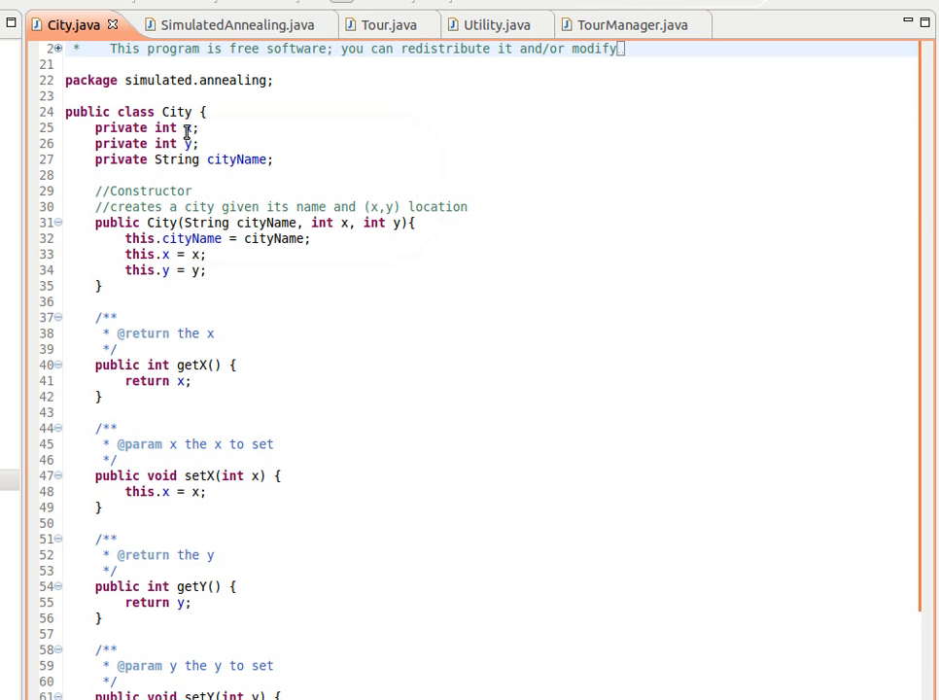
{"action": "mouse_move", "coordinate": [190, 127]}
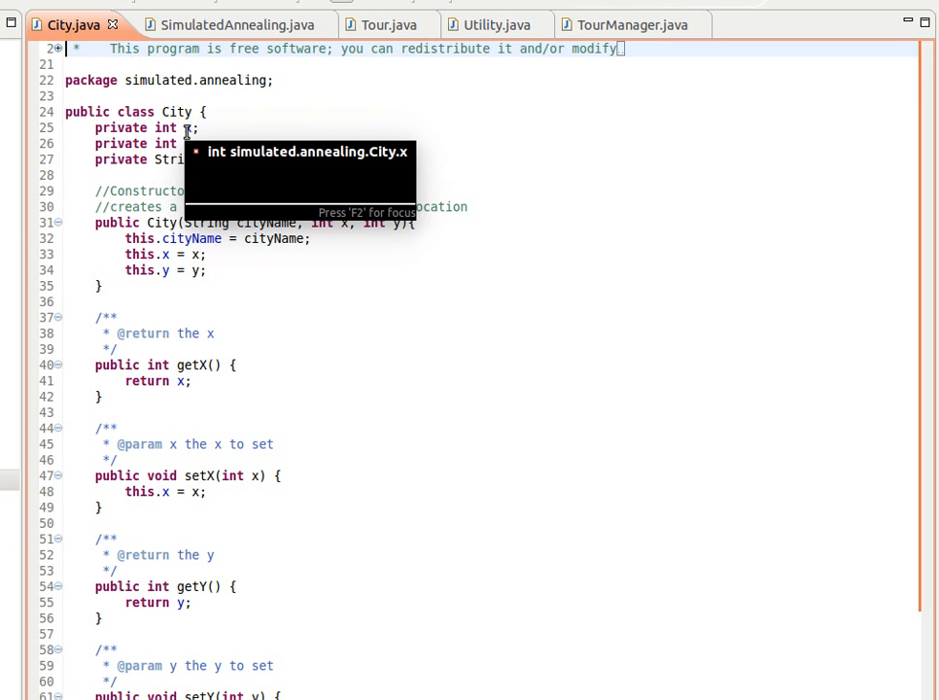
{"action": "mouse_move", "coordinate": [198, 156]}
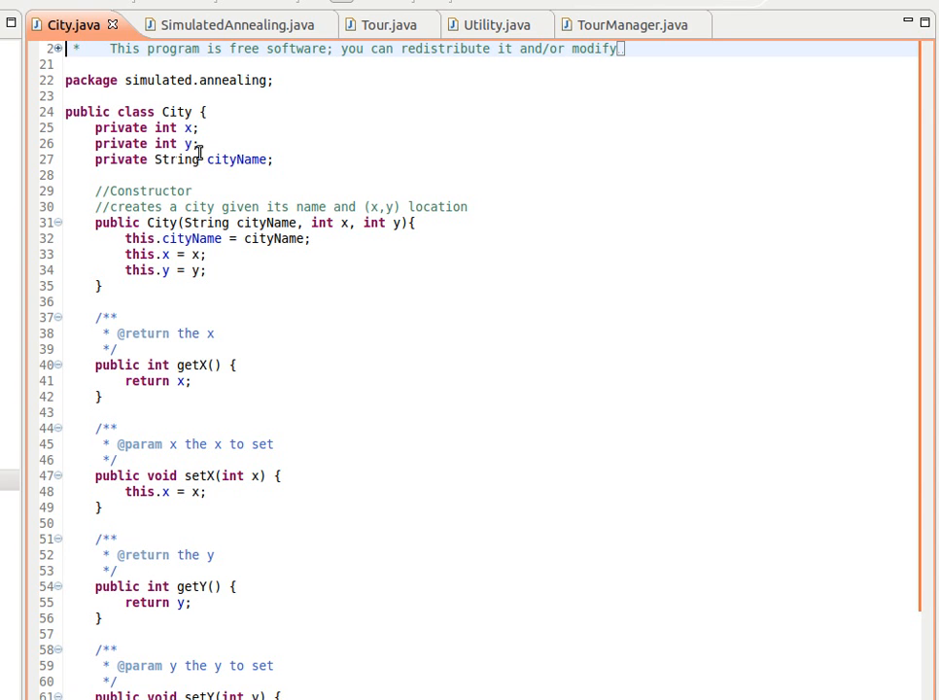
{"action": "mouse_move", "coordinate": [165, 354]}
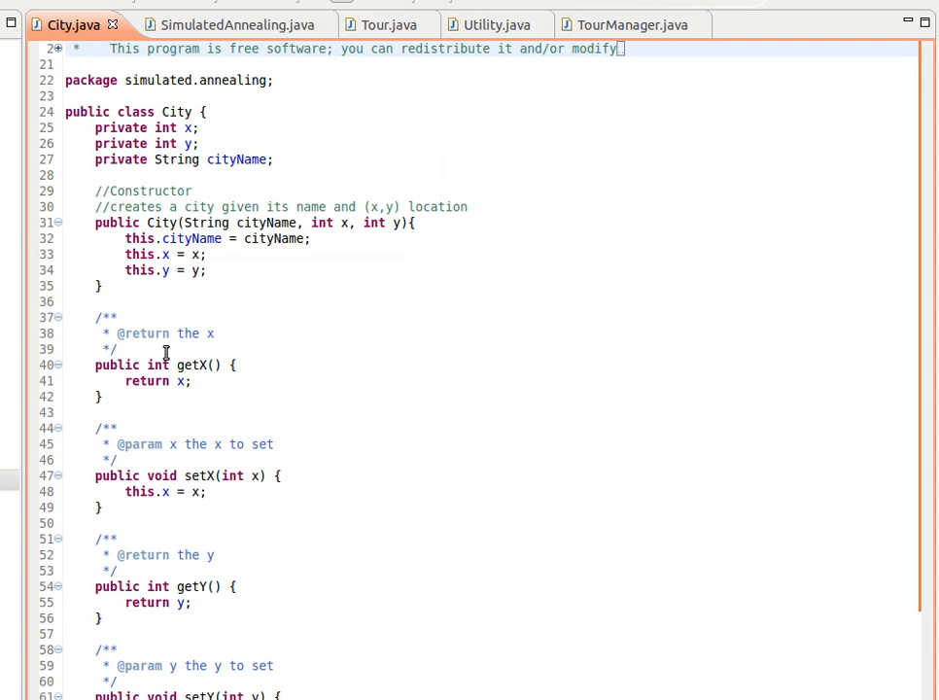
{"action": "mouse_move", "coordinate": [313, 120]}
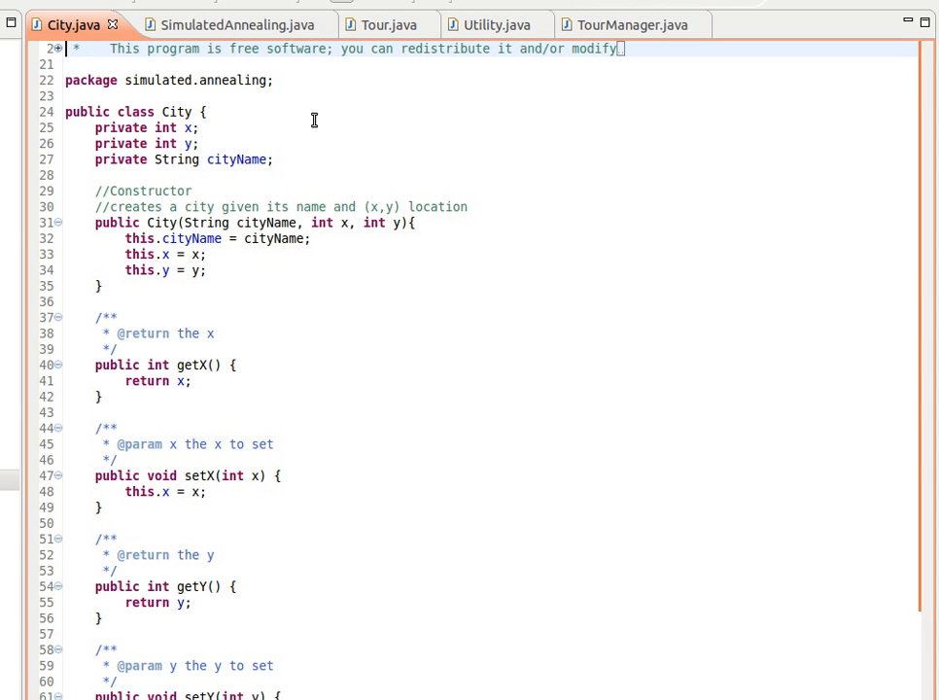
{"action": "mouse_move", "coordinate": [312, 112]}
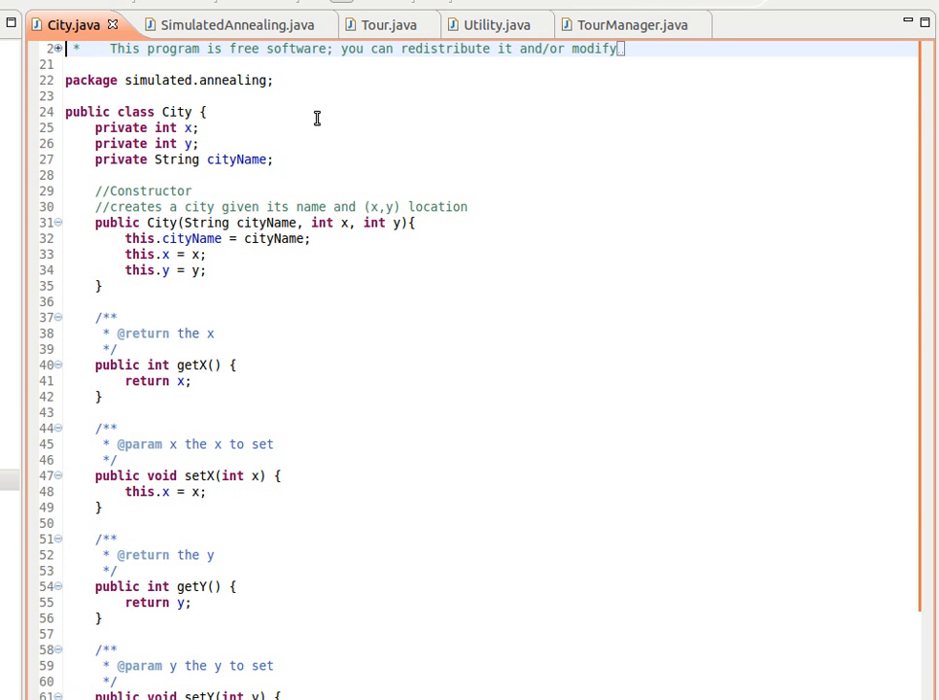
{"action": "mouse_move", "coordinate": [314, 112]}
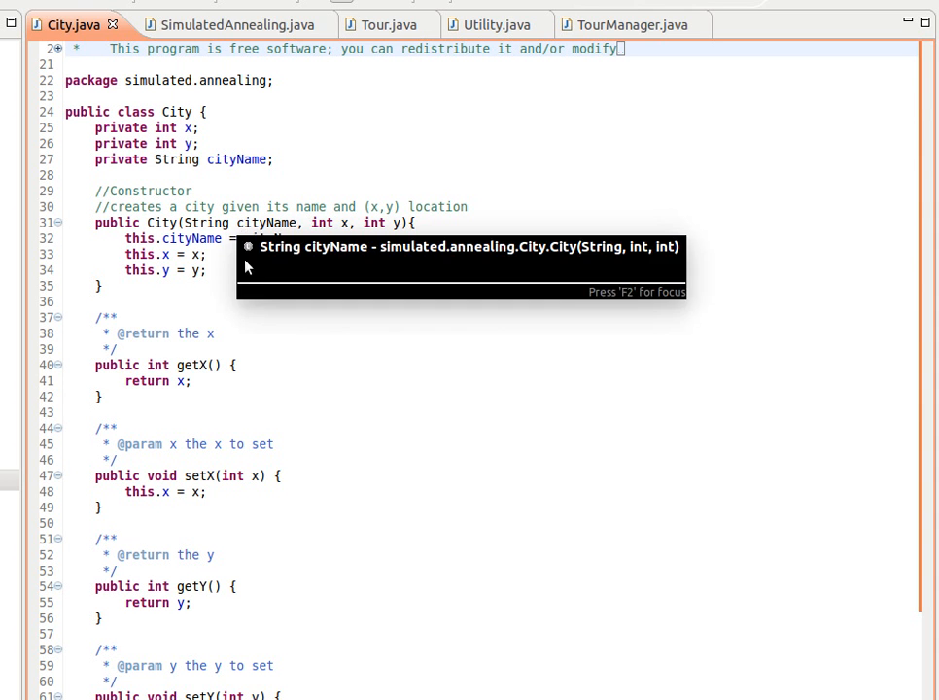
Step: Scroll Tour.java past the constructors to getTour, generateIndividual, getCity and setCity
{"action": "scroll", "scroll_direction": "down", "scroll_amount": 3}
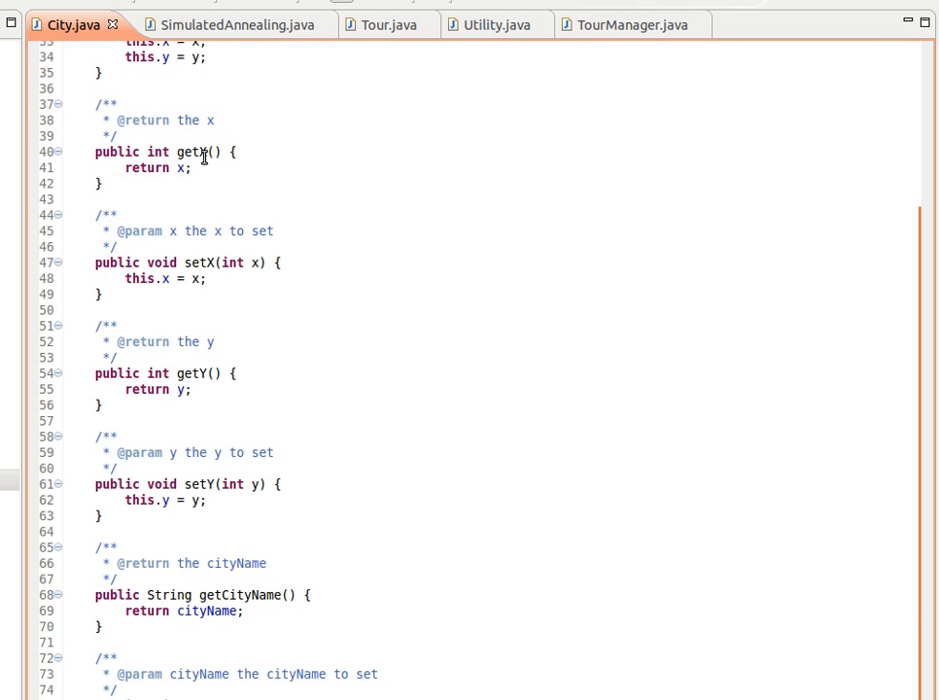
{"action": "mouse_move", "coordinate": [238, 295]}
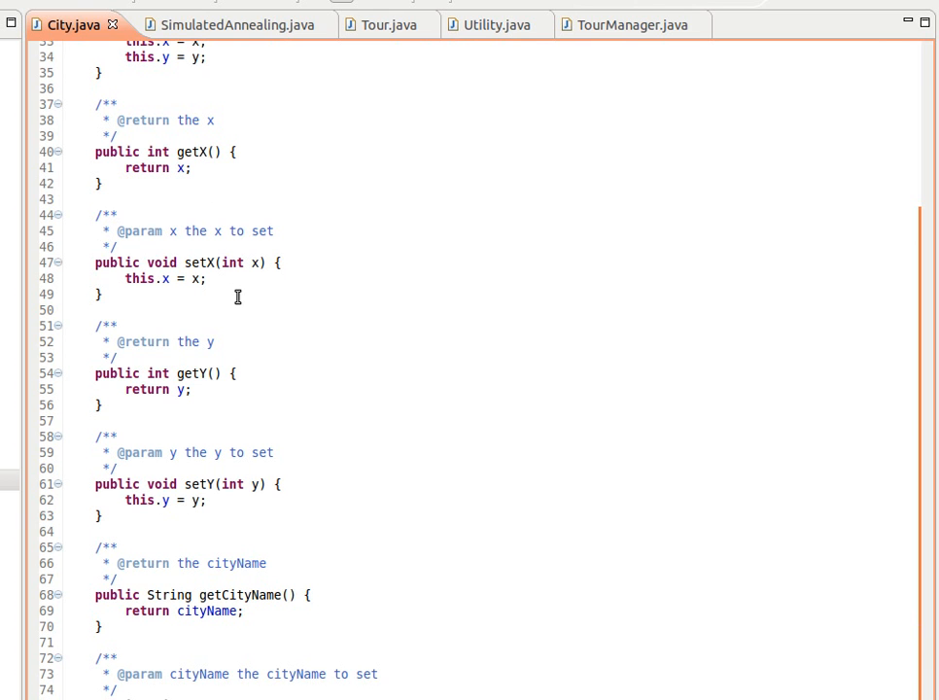
{"action": "scroll", "scroll_direction": "down", "scroll_amount": 3}
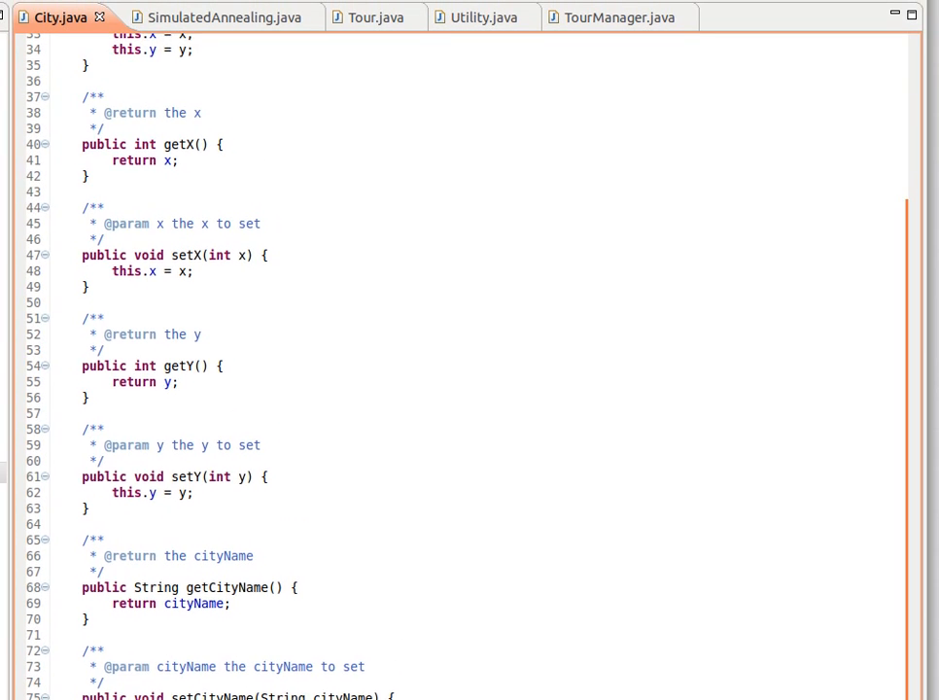
{"action": "scroll", "scroll_direction": "up", "scroll_amount": 3}
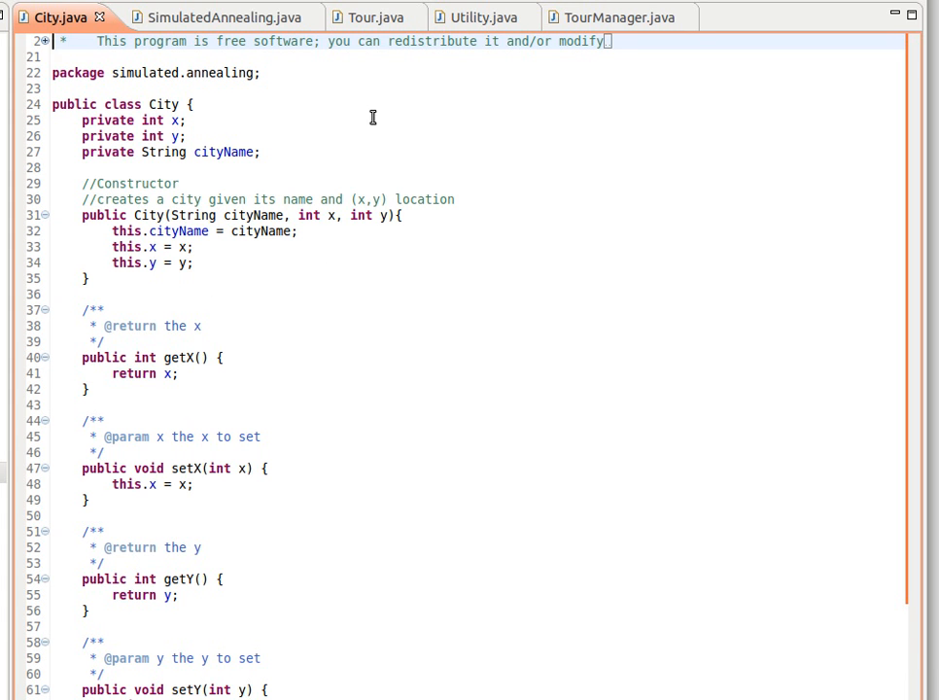
{"action": "left_click", "coordinate": [369, 13]}
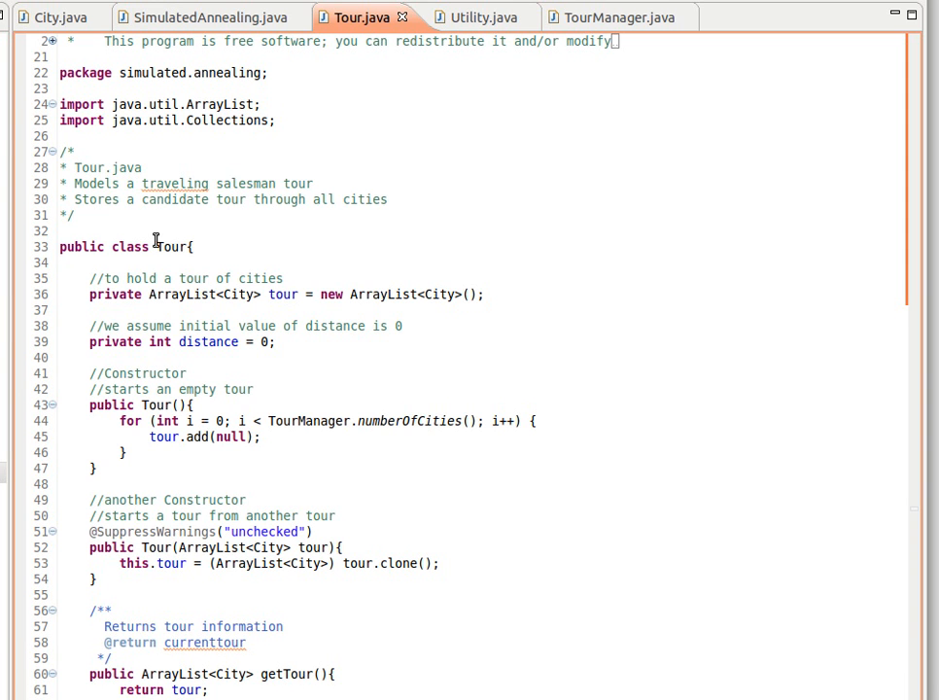
{"action": "mouse_move", "coordinate": [183, 247]}
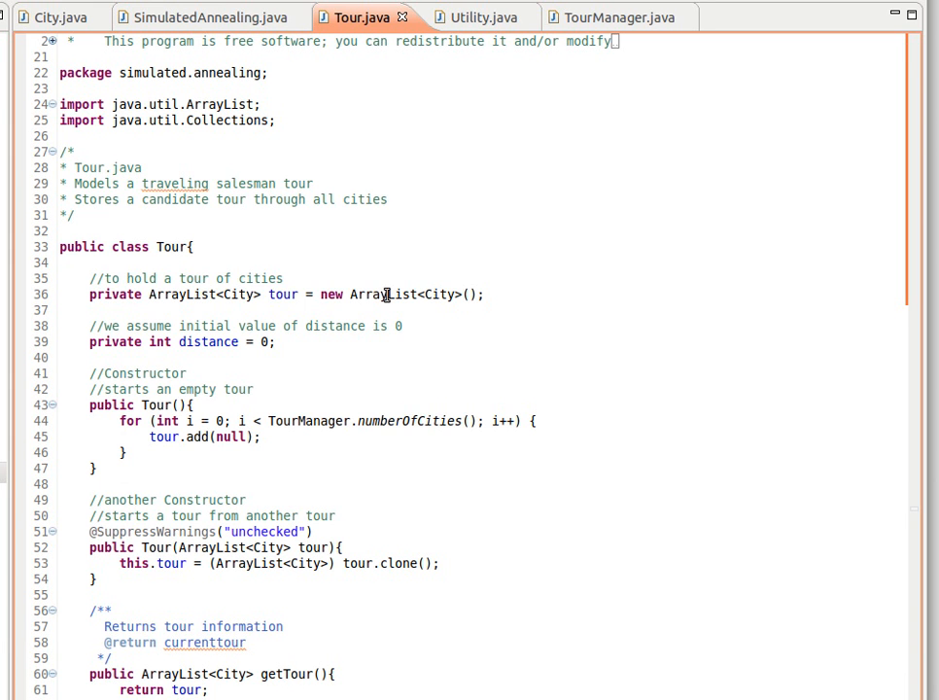
{"action": "scroll", "scroll_direction": "down", "scroll_amount": 3}
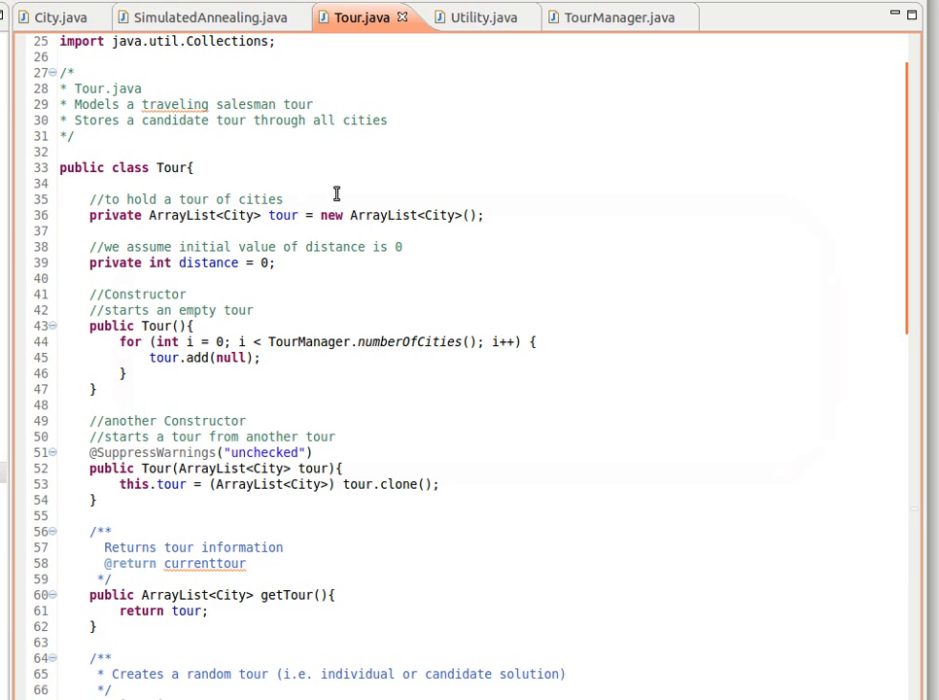
{"action": "mouse_move", "coordinate": [495, 188]}
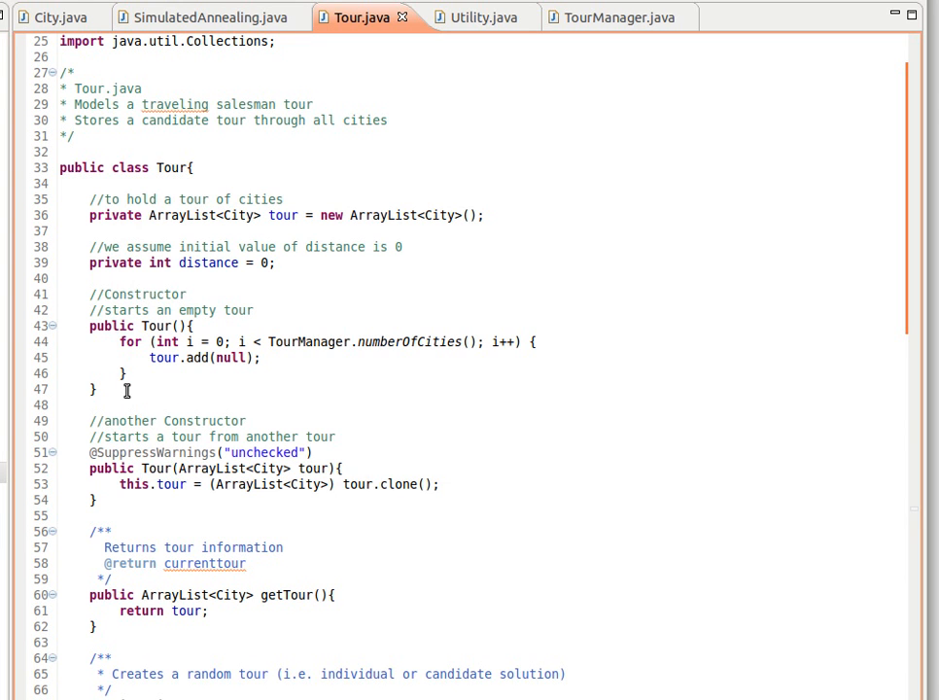
{"action": "scroll", "scroll_direction": "down", "scroll_amount": 3}
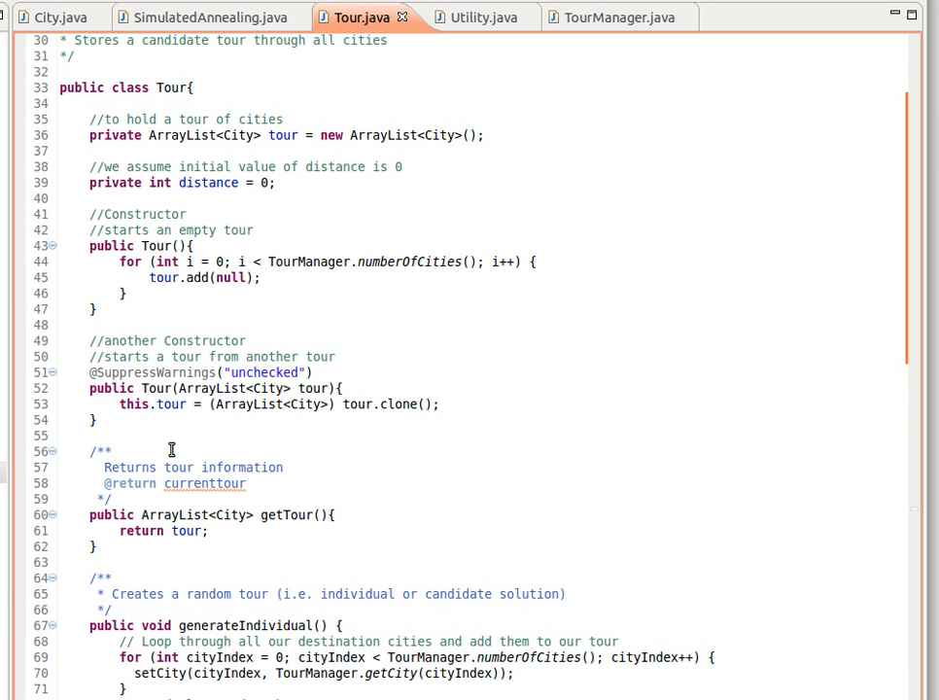
{"action": "mouse_move", "coordinate": [192, 230]}
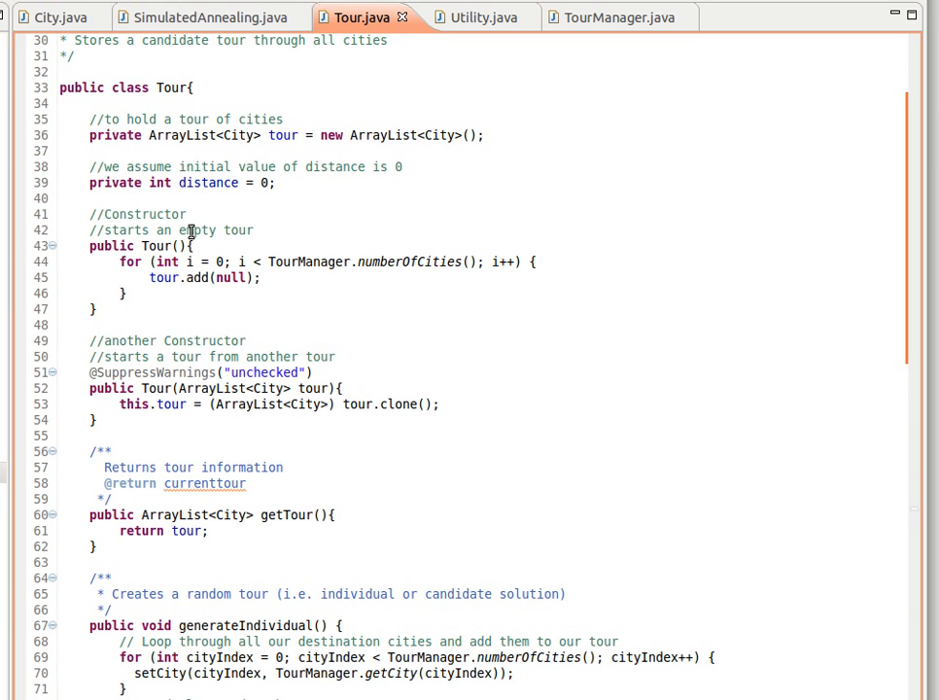
{"action": "mouse_move", "coordinate": [285, 232]}
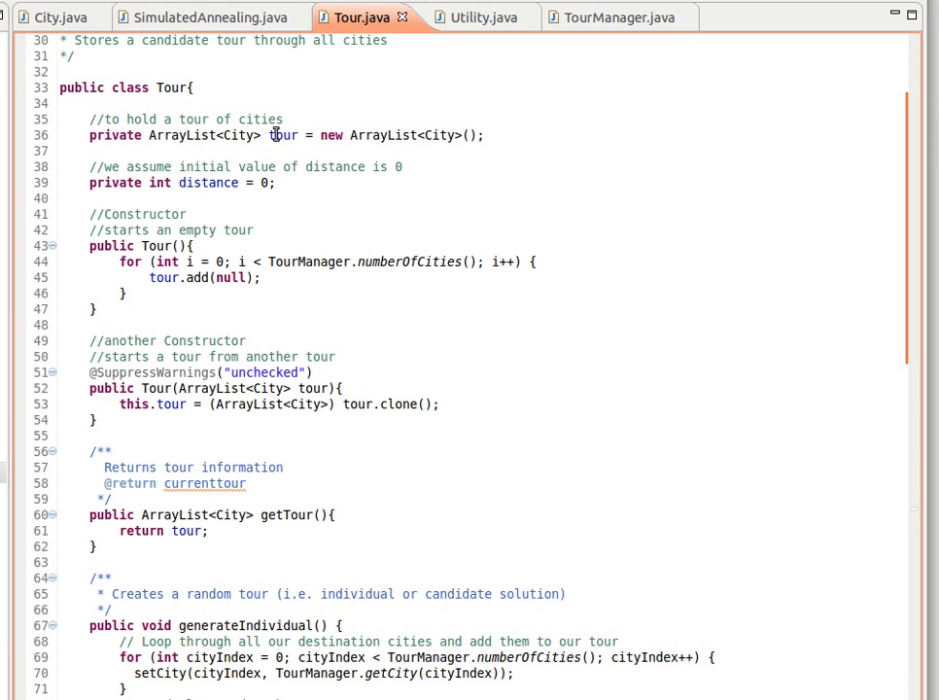
{"action": "mouse_move", "coordinate": [207, 279]}
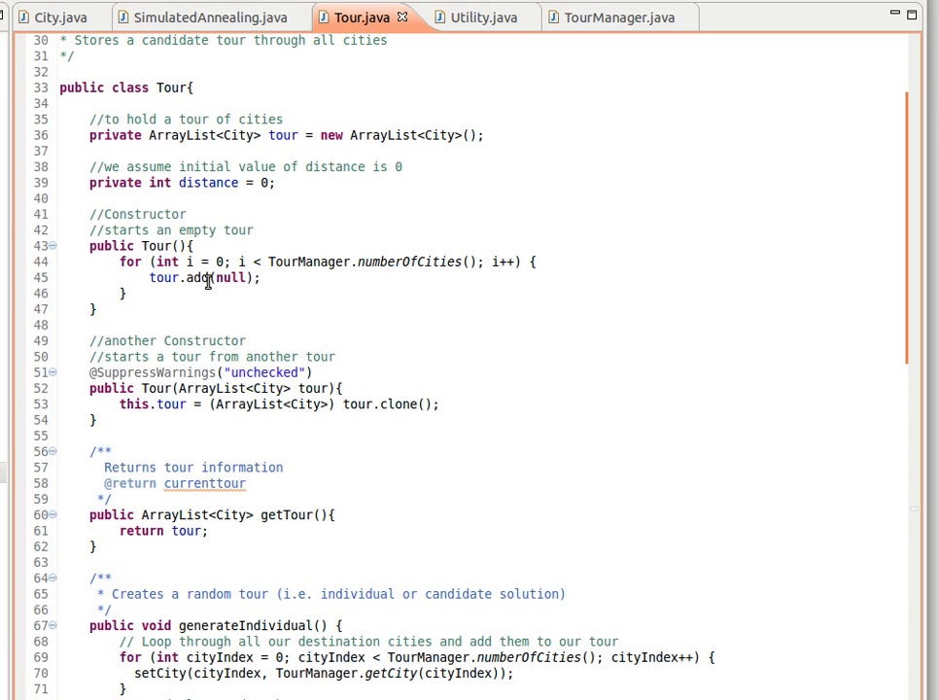
{"action": "mouse_move", "coordinate": [223, 278]}
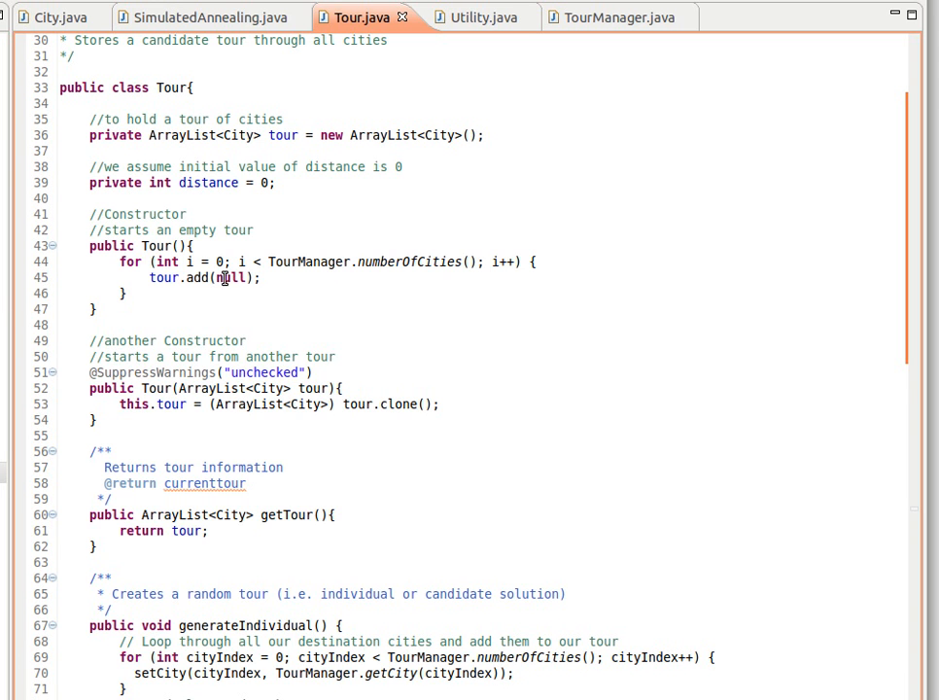
{"action": "scroll", "scroll_direction": "down", "scroll_amount": 3}
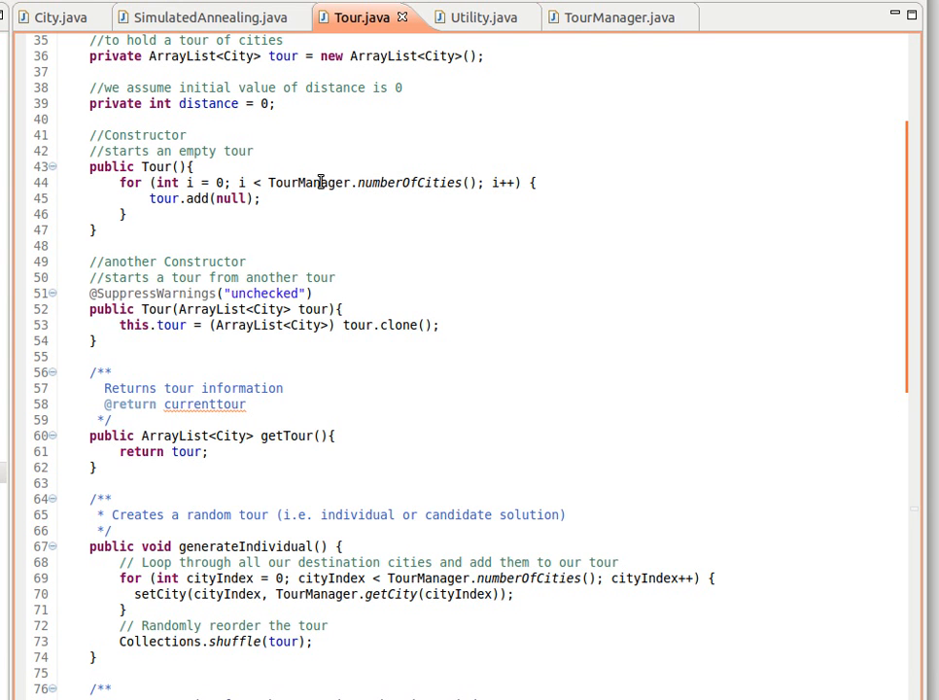
{"action": "mouse_move", "coordinate": [124, 301]}
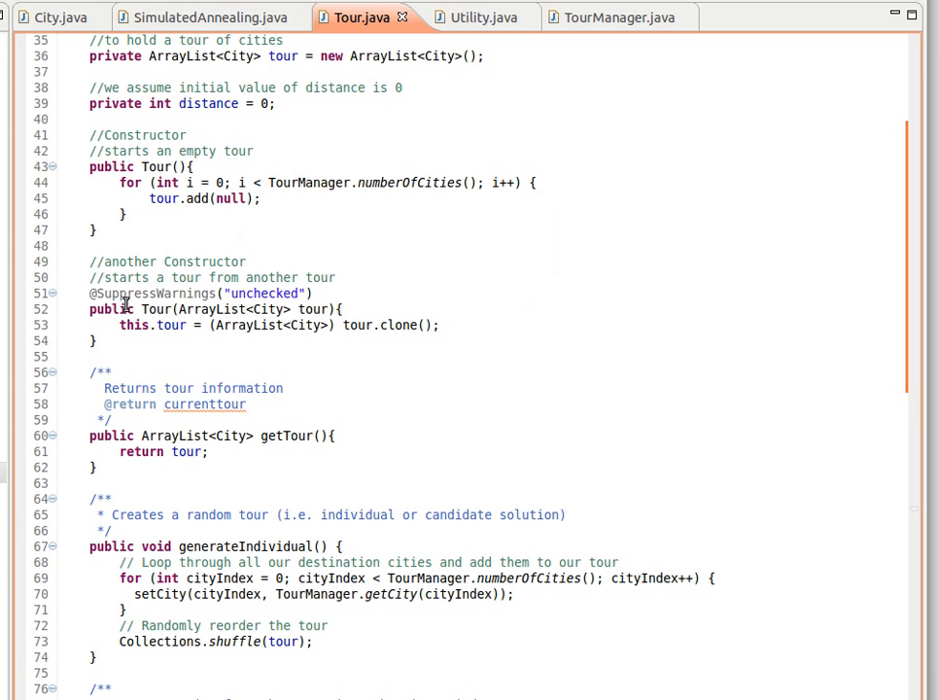
{"action": "scroll", "scroll_direction": "down", "scroll_amount": 3}
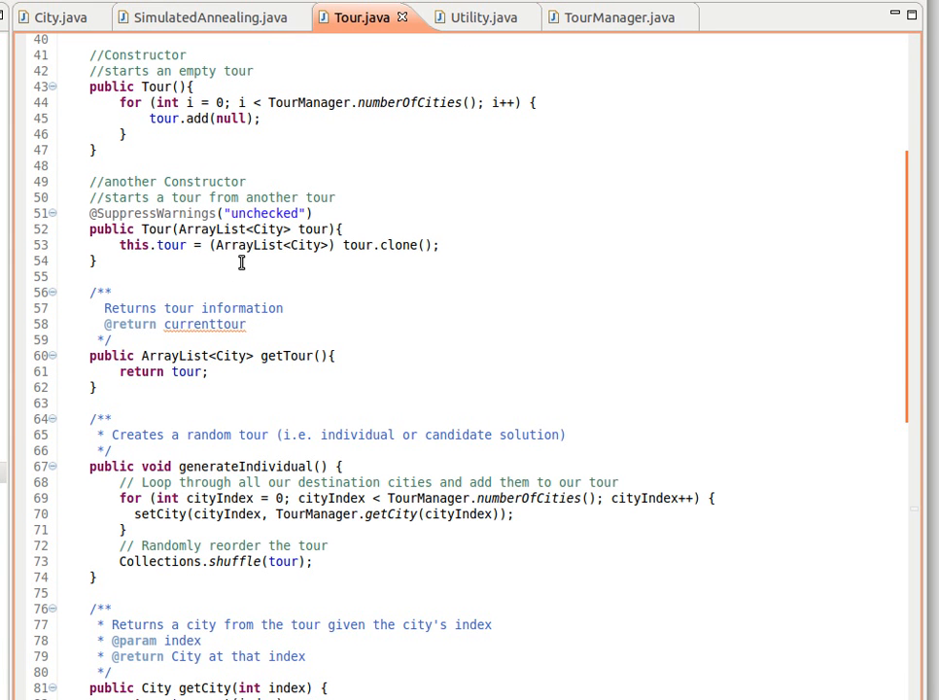
{"action": "mouse_move", "coordinate": [238, 253]}
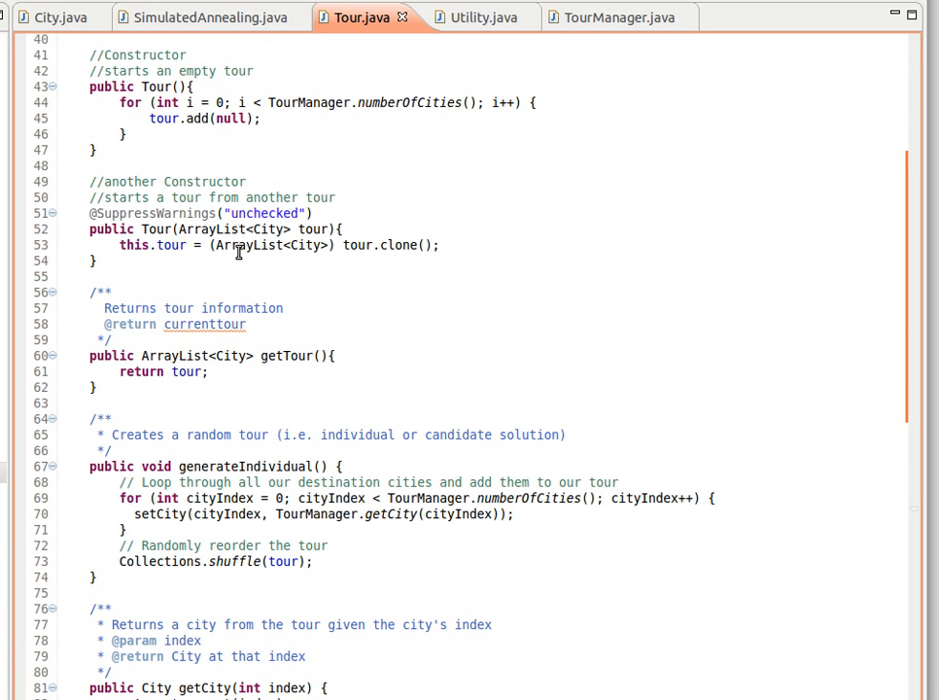
{"action": "mouse_move", "coordinate": [224, 245]}
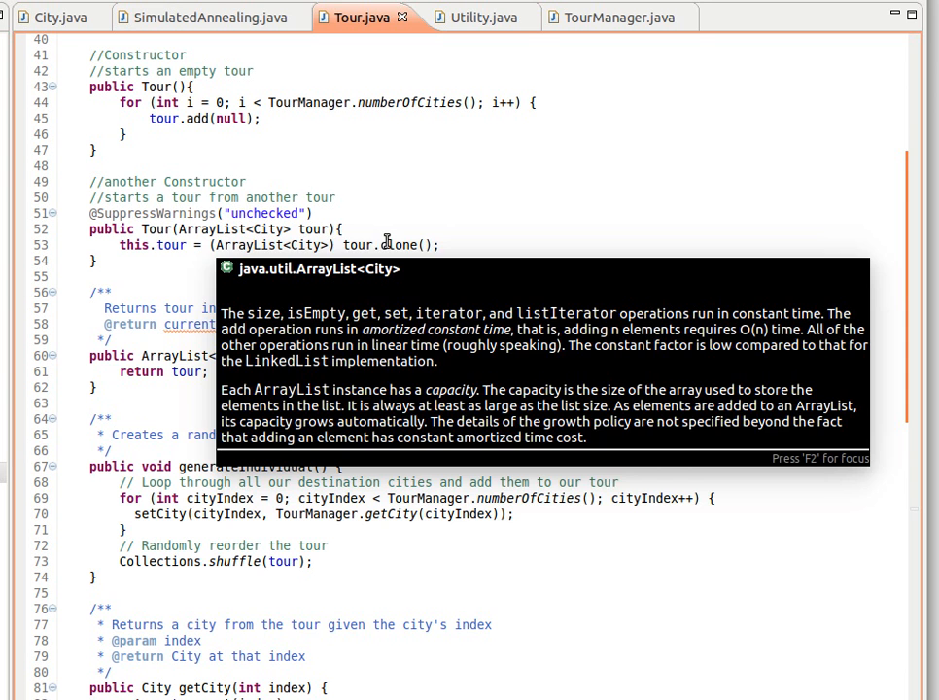
{"action": "mouse_move", "coordinate": [270, 245]}
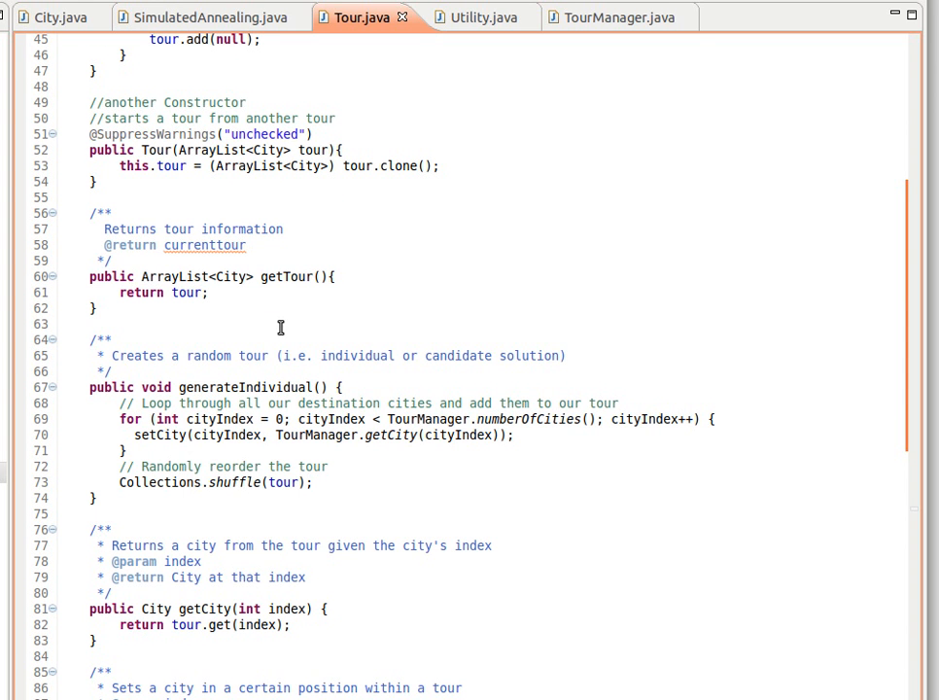
{"action": "mouse_move", "coordinate": [194, 292]}
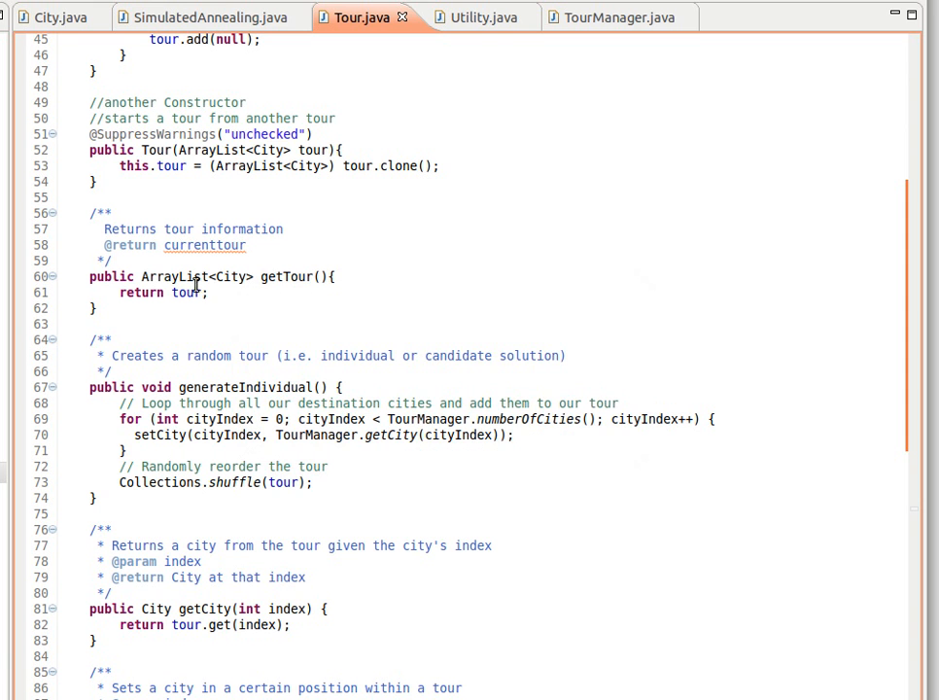
{"action": "mouse_move", "coordinate": [193, 292]}
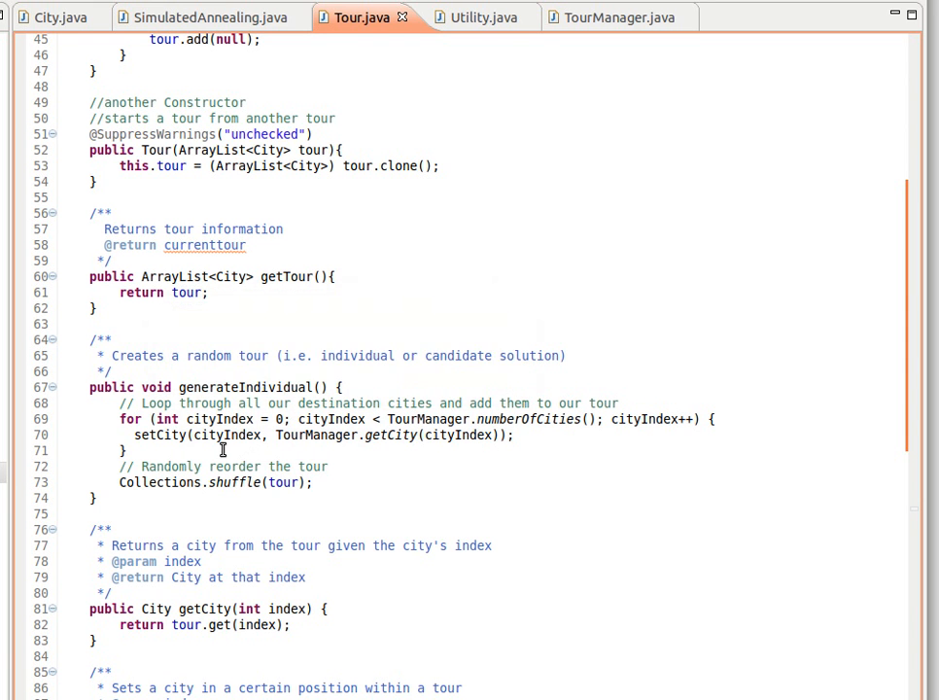
{"action": "scroll", "scroll_direction": "down", "scroll_amount": 3}
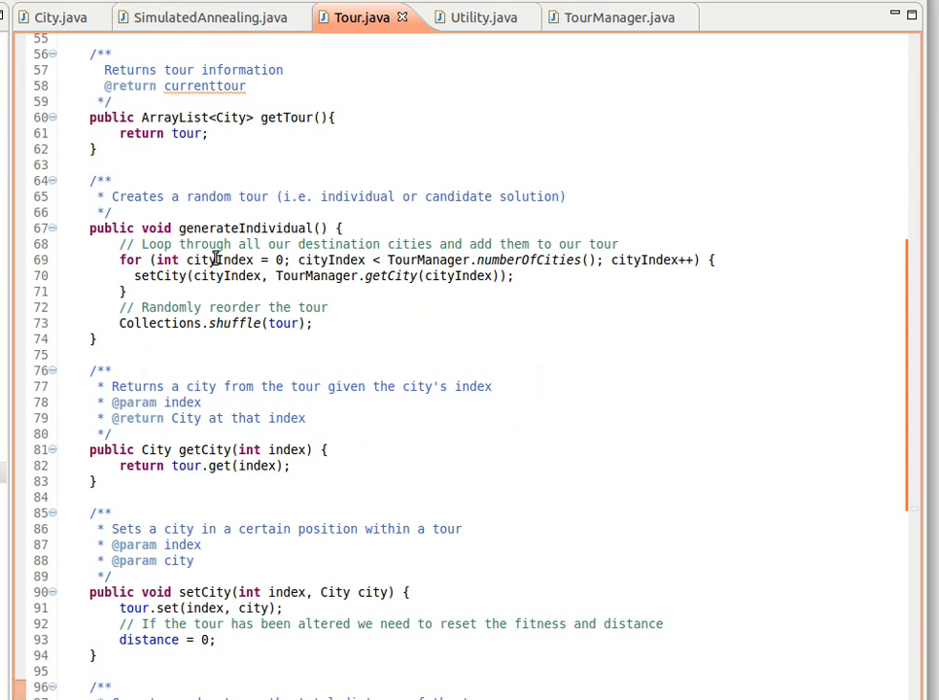
{"action": "mouse_move", "coordinate": [295, 202]}
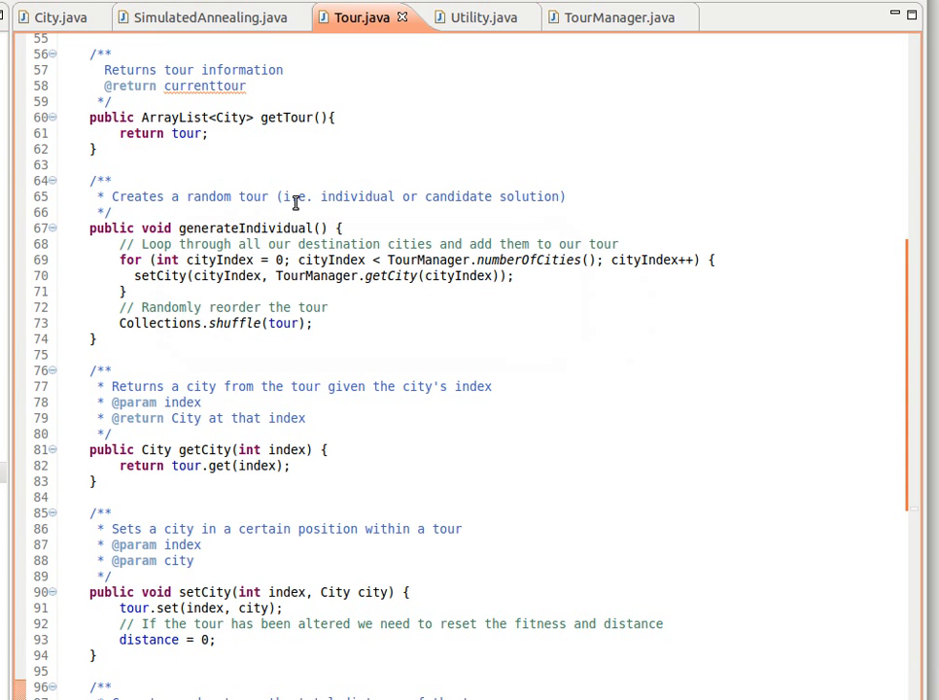
{"action": "mouse_move", "coordinate": [417, 196]}
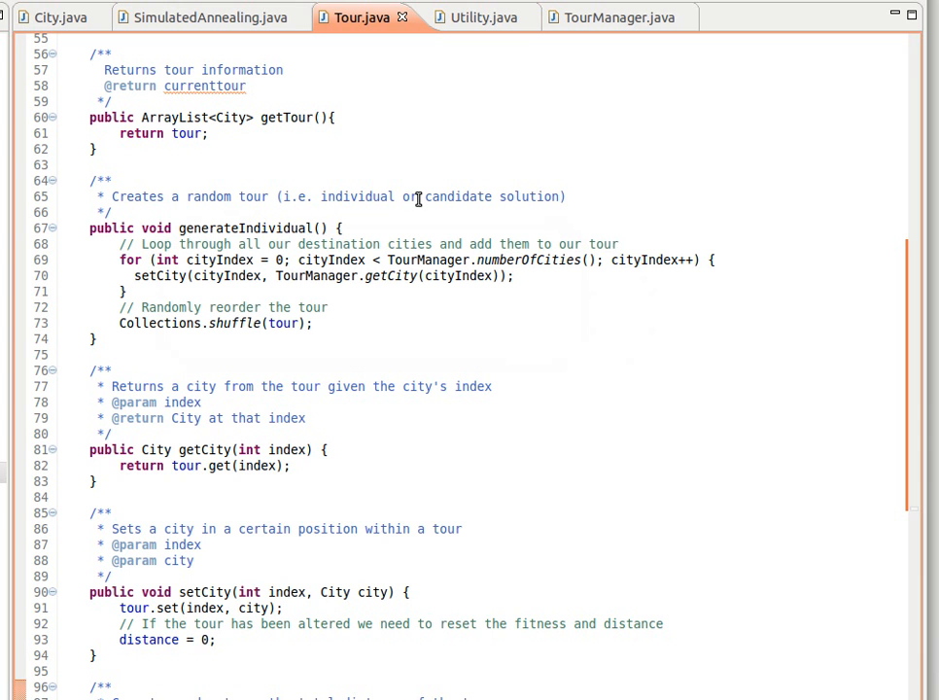
{"action": "mouse_move", "coordinate": [292, 244]}
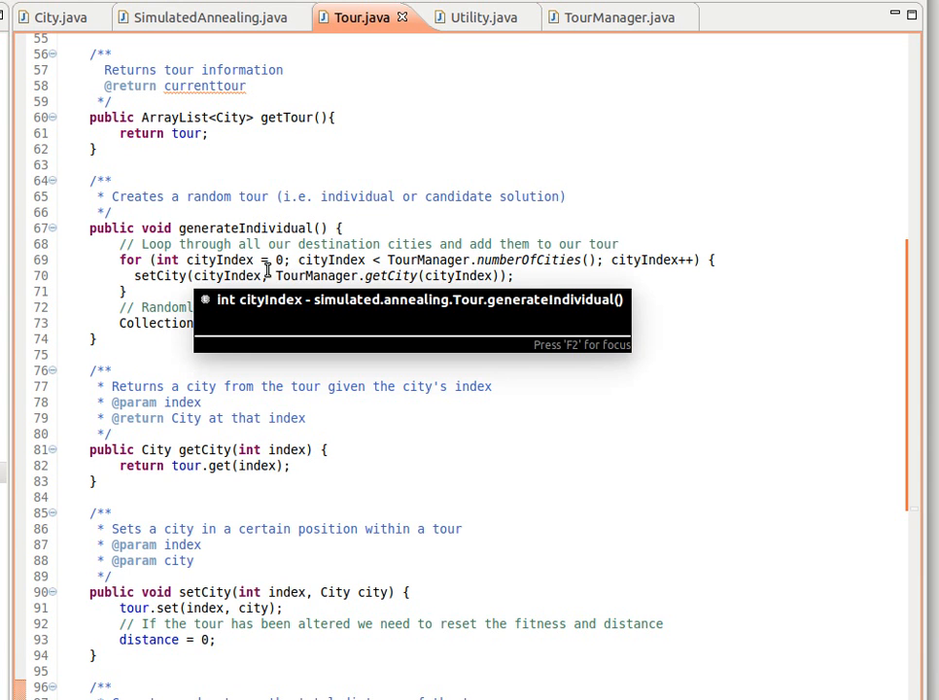
{"action": "mouse_move", "coordinate": [209, 275]}
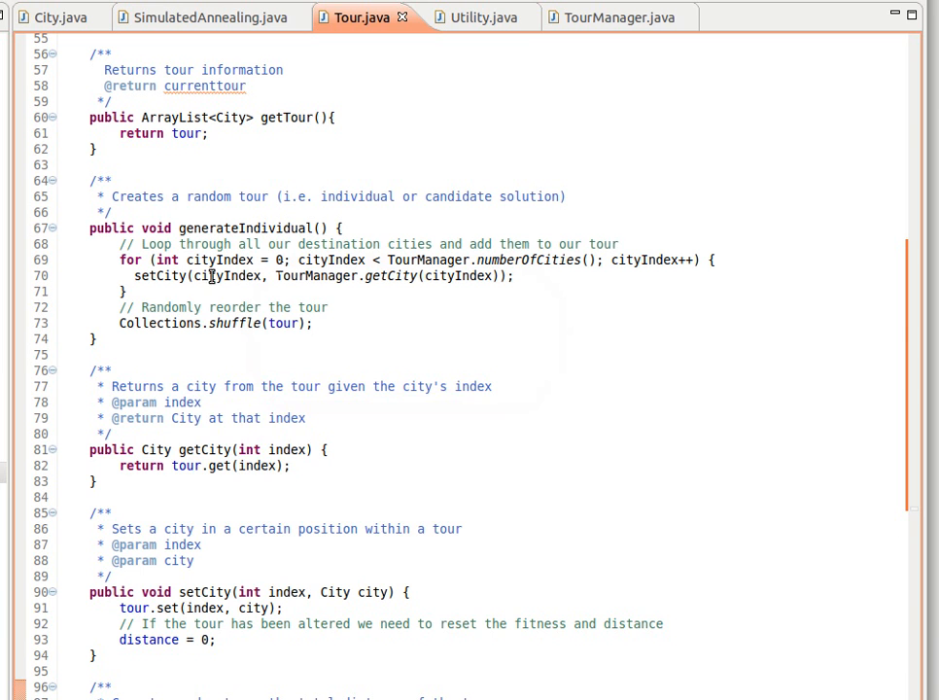
{"action": "mouse_move", "coordinate": [292, 282]}
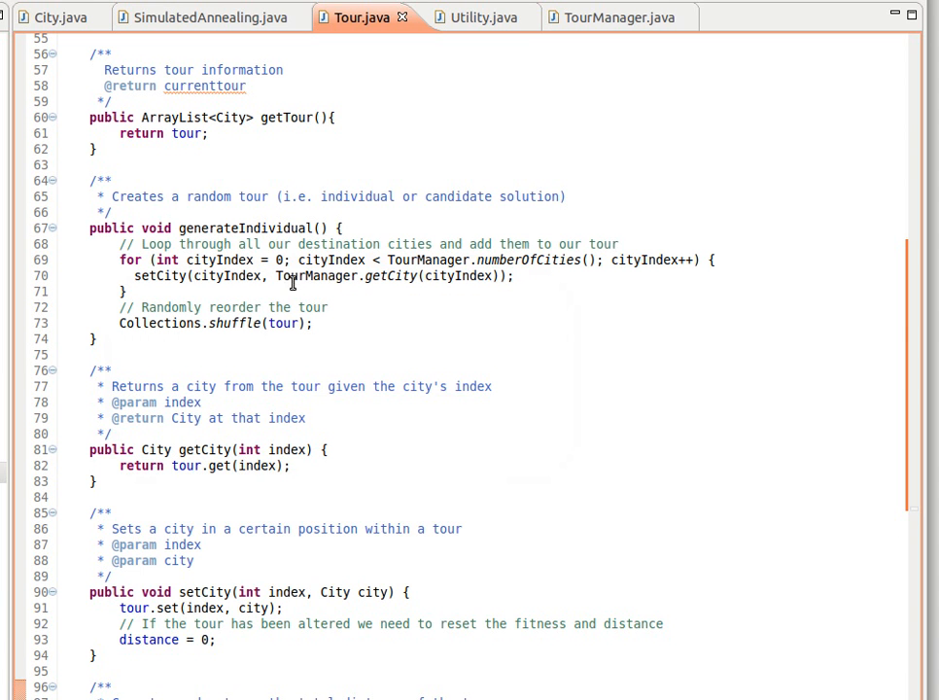
{"action": "mouse_move", "coordinate": [222, 322]}
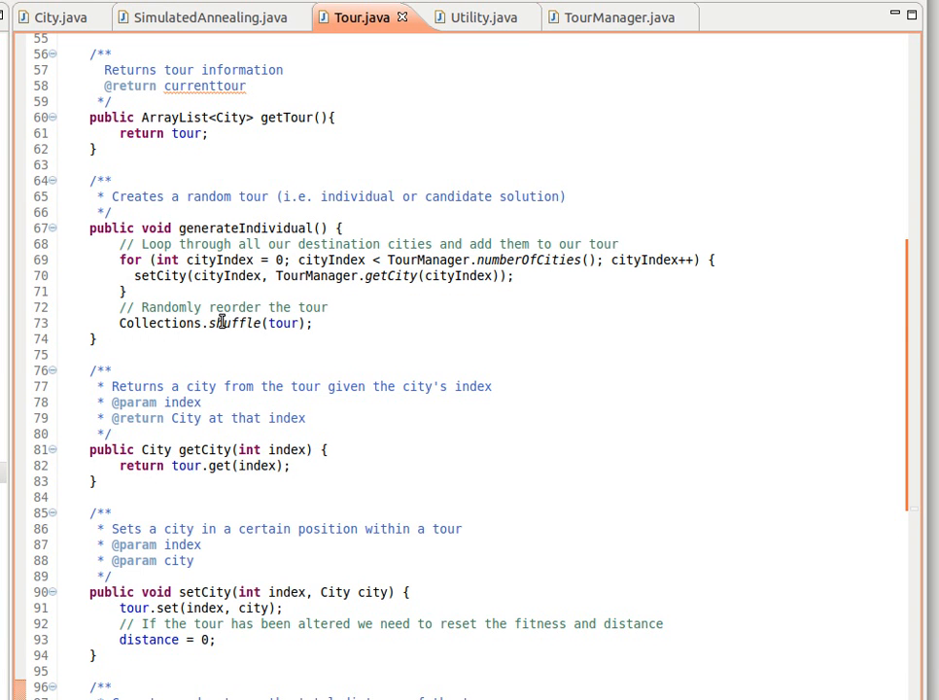
{"action": "mouse_move", "coordinate": [246, 323]}
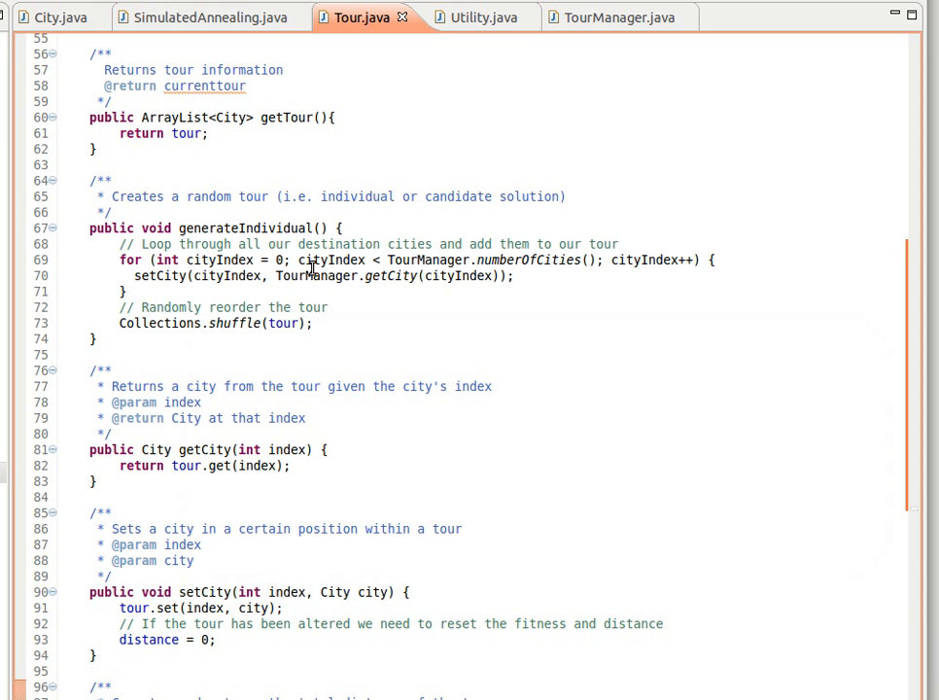
Step: Scroll below getCity and setCity to where getTotalDistance begins
{"action": "scroll", "scroll_direction": "down", "scroll_amount": 3}
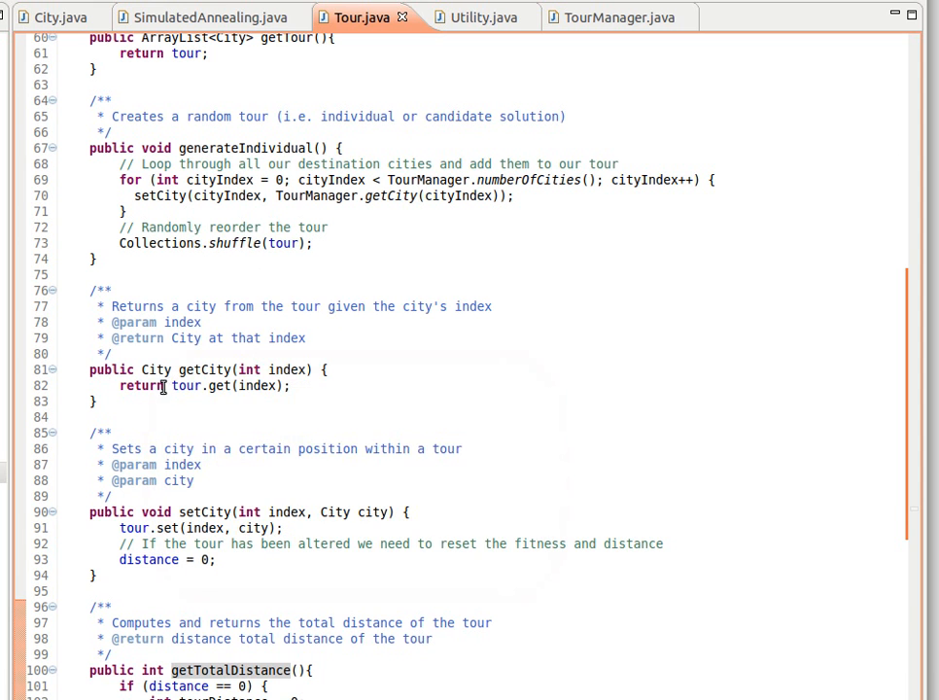
{"action": "mouse_move", "coordinate": [180, 384]}
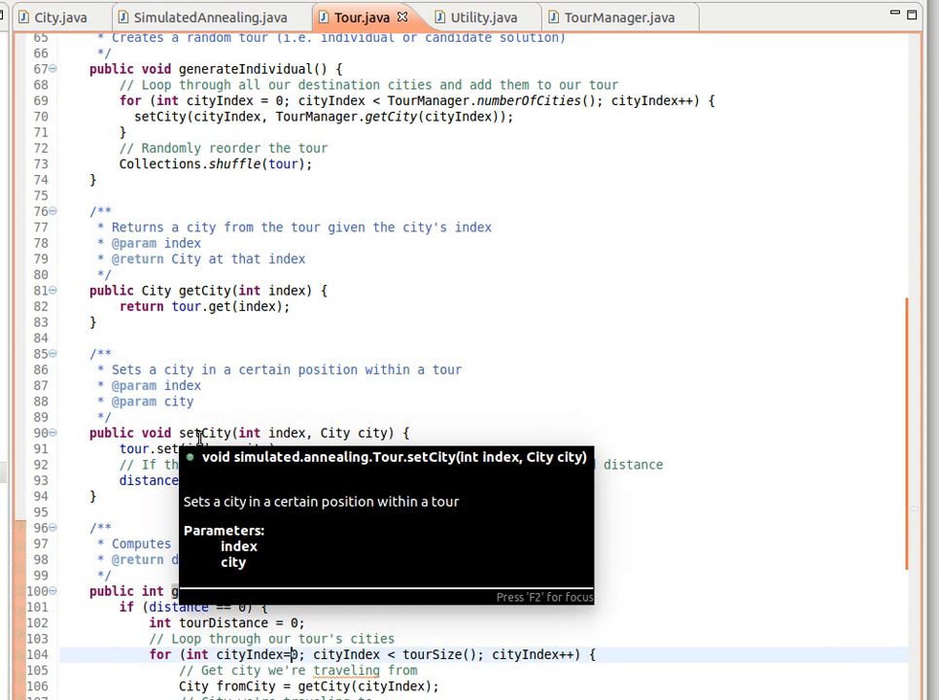
{"action": "mouse_move", "coordinate": [272, 433]}
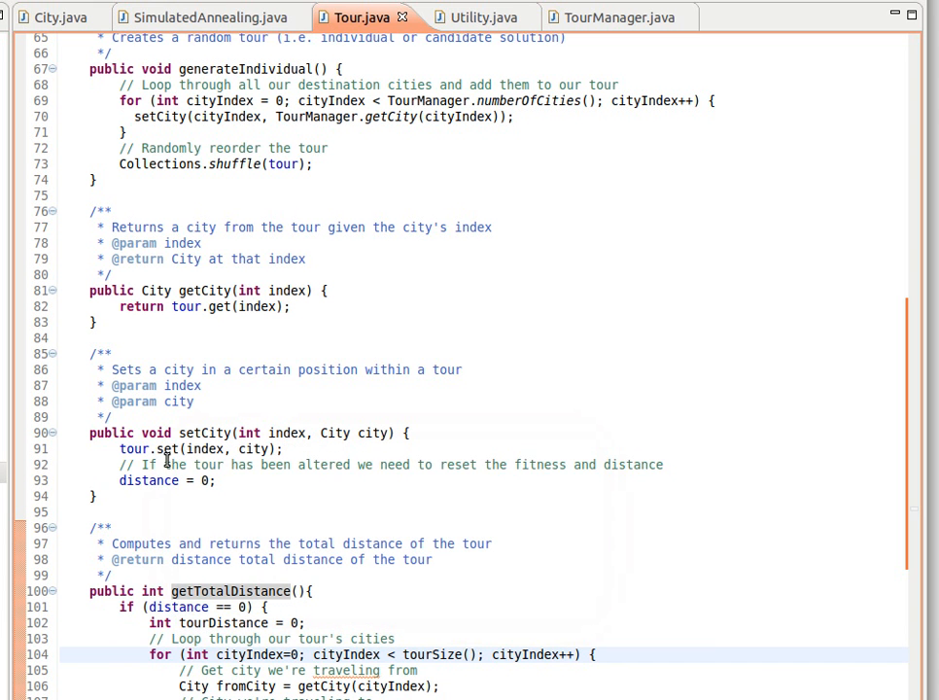
Step: Scroll through getTotalDistance, from its city loop to the summed distance return
{"action": "scroll", "scroll_direction": "down", "scroll_amount": 3}
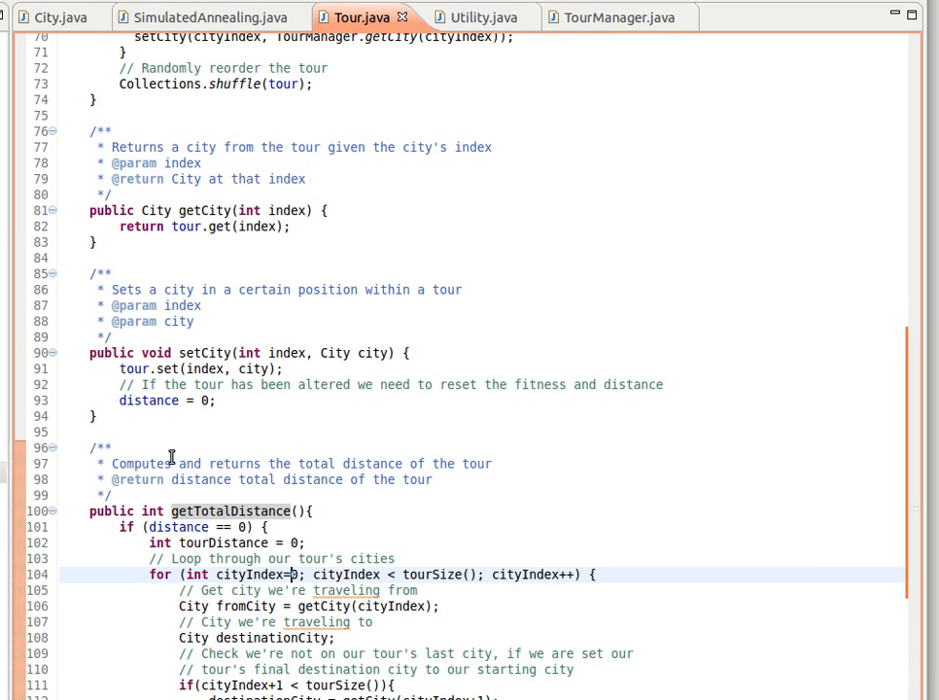
{"action": "scroll", "scroll_direction": "down", "scroll_amount": 3}
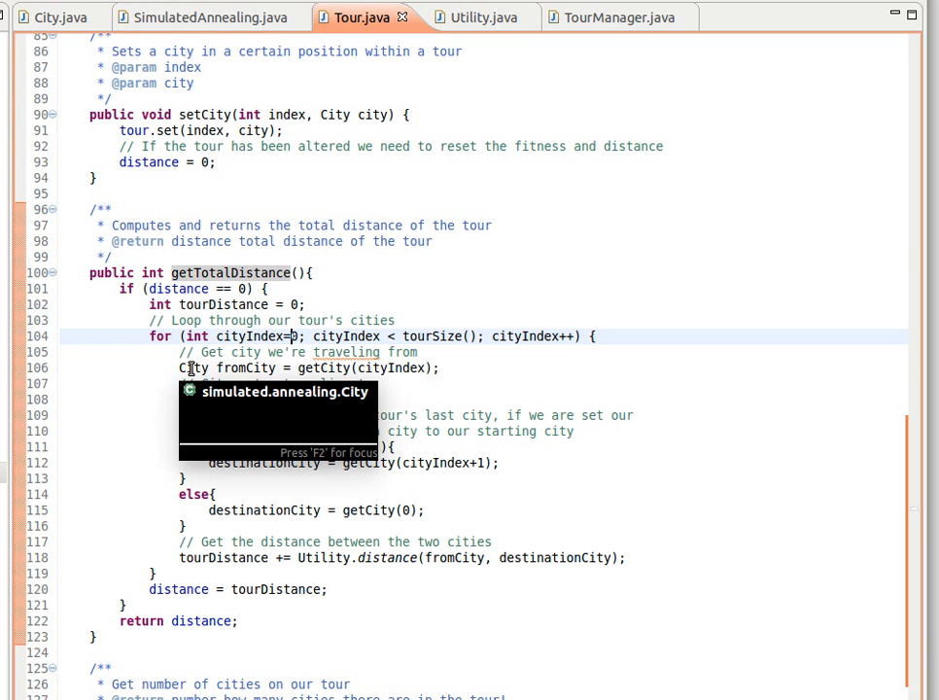
{"action": "mouse_move", "coordinate": [282, 367]}
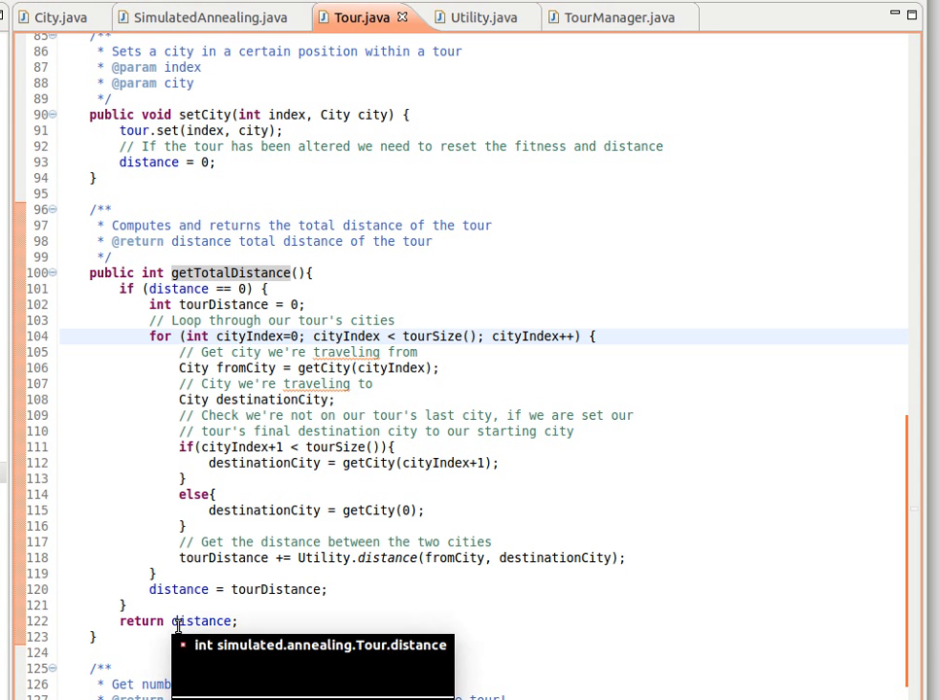
Step: Scroll past getTotalDistance to reveal the tourSize and toString methods
{"action": "scroll", "scroll_direction": "down", "scroll_amount": 3}
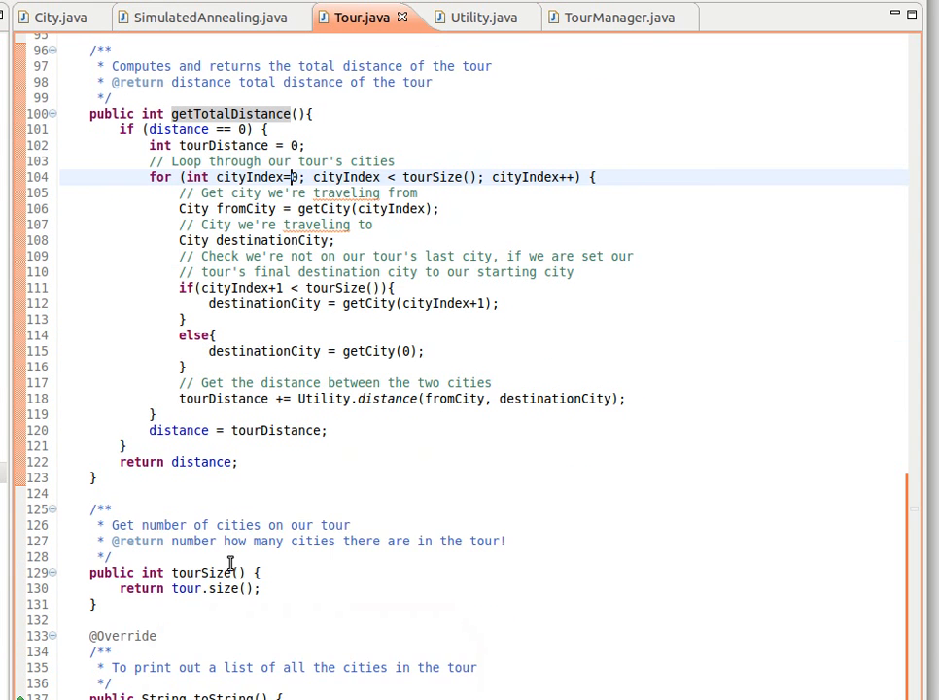
{"action": "scroll", "scroll_direction": "down", "scroll_amount": 3}
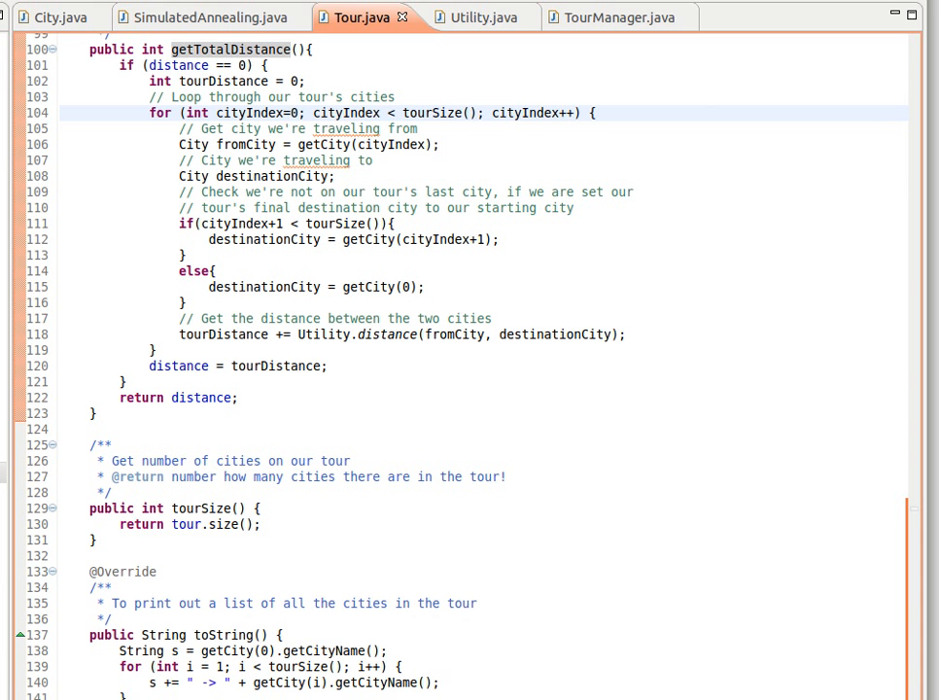
{"action": "scroll", "scroll_direction": "down", "scroll_amount": 3}
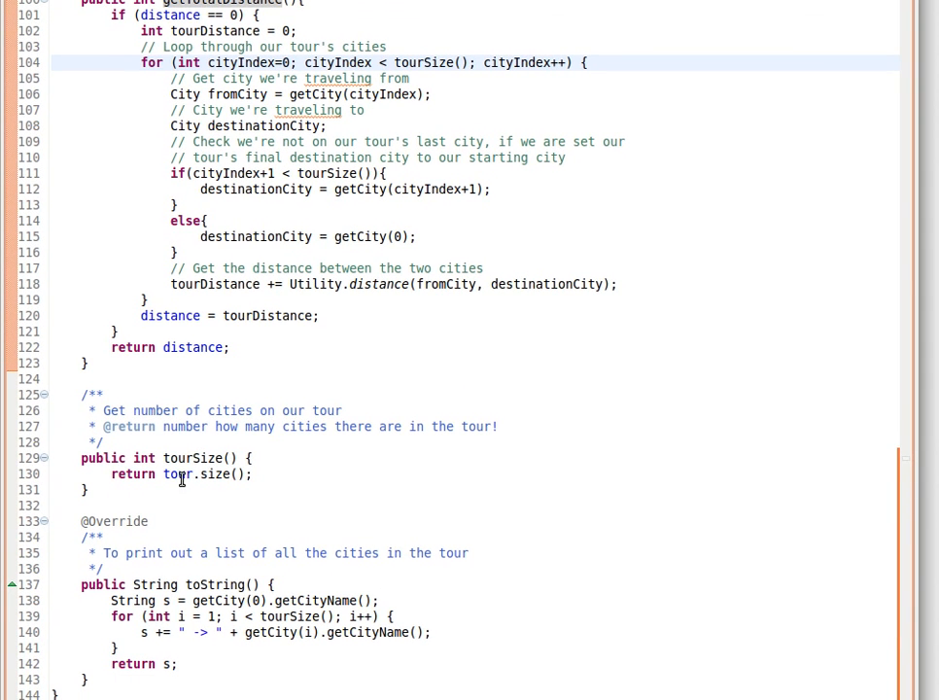
{"action": "mouse_move", "coordinate": [195, 584]}
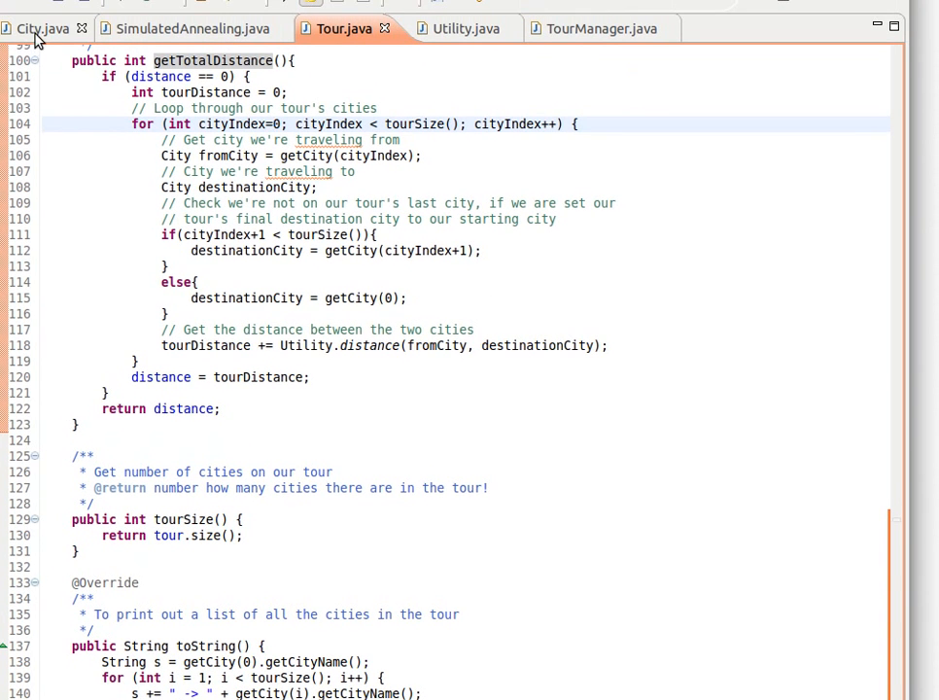
{"action": "mouse_move", "coordinate": [39, 35]}
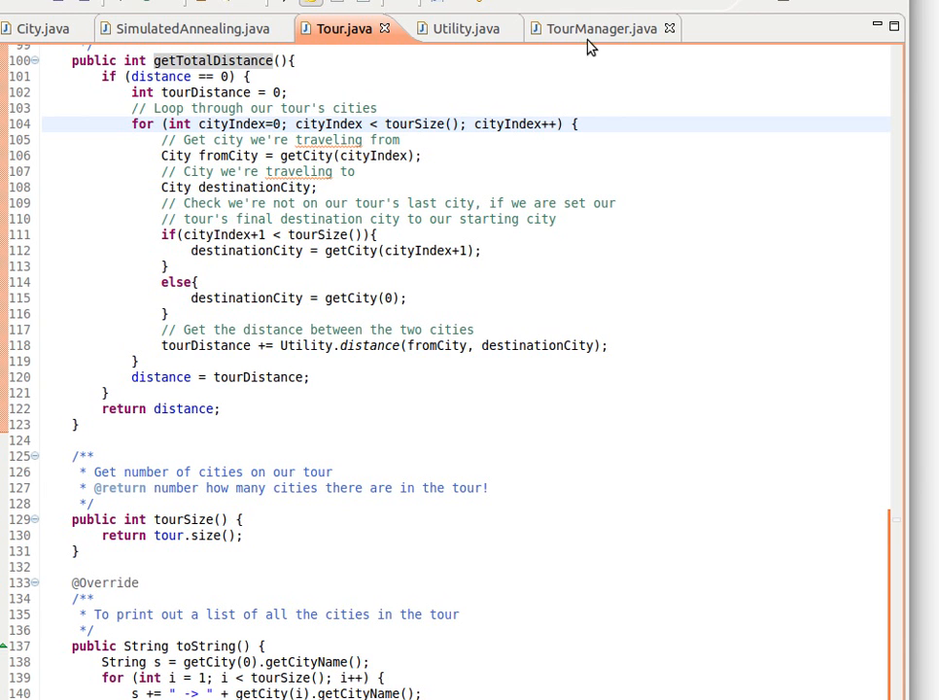
{"action": "mouse_move", "coordinate": [457, 28]}
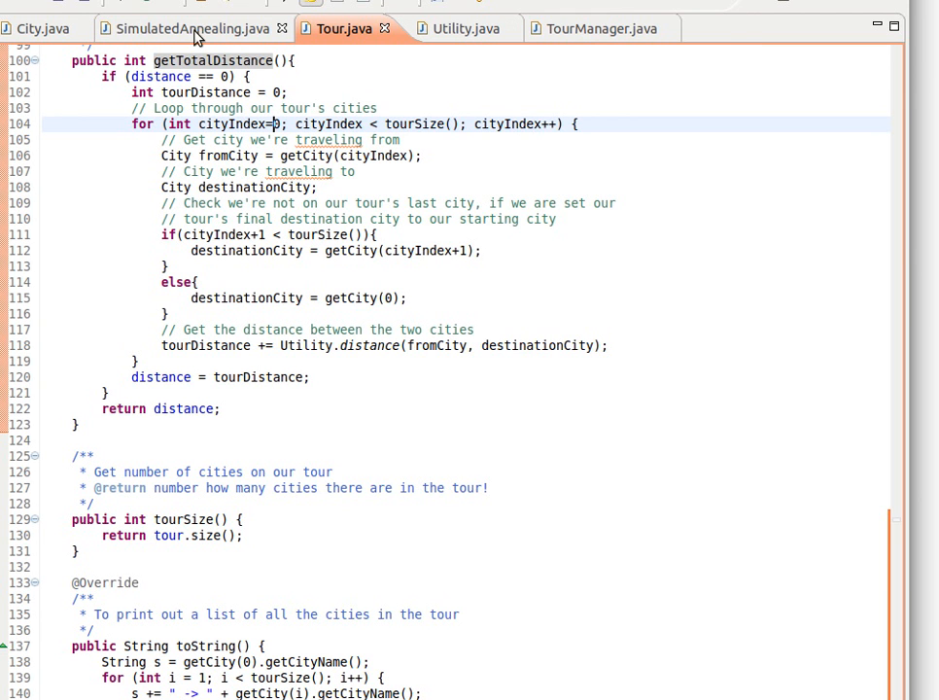
{"action": "mouse_move", "coordinate": [192, 33]}
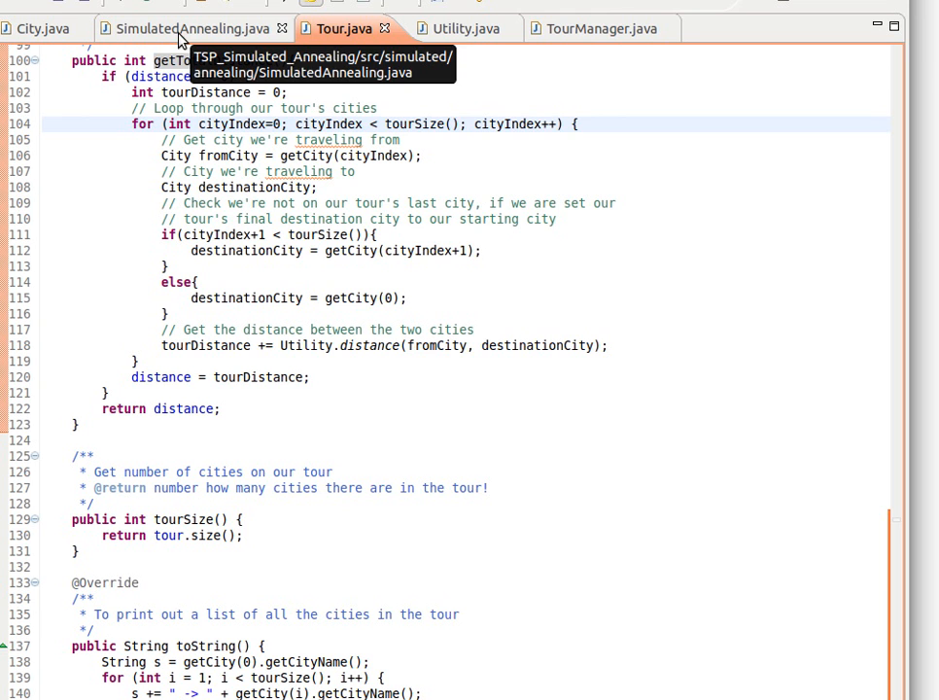
{"action": "mouse_move", "coordinate": [775, 154]}
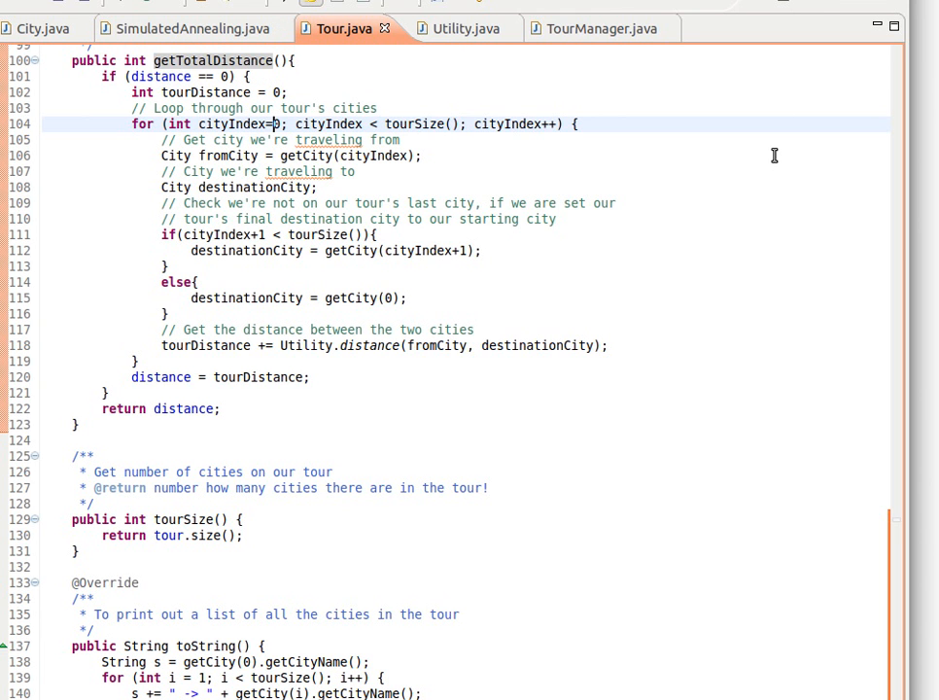